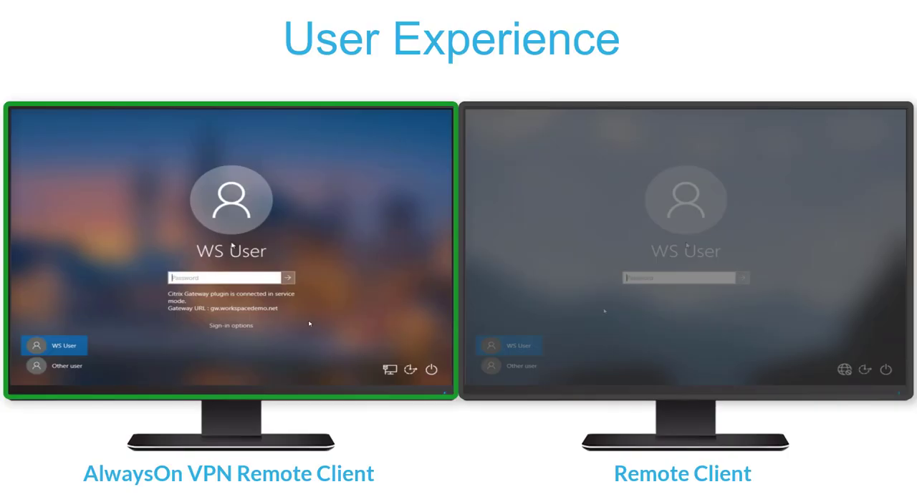
{"action": "mouse_move", "coordinate": [327, 330]}
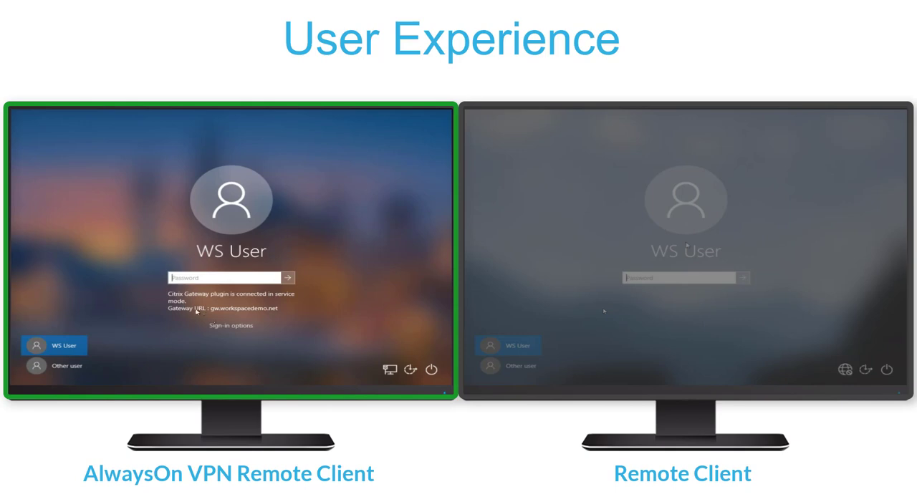
Submit the password on the AlwaysOn client's sign-in screen to reach the desktop.
{"action": "left_click", "coordinate": [229, 325]}
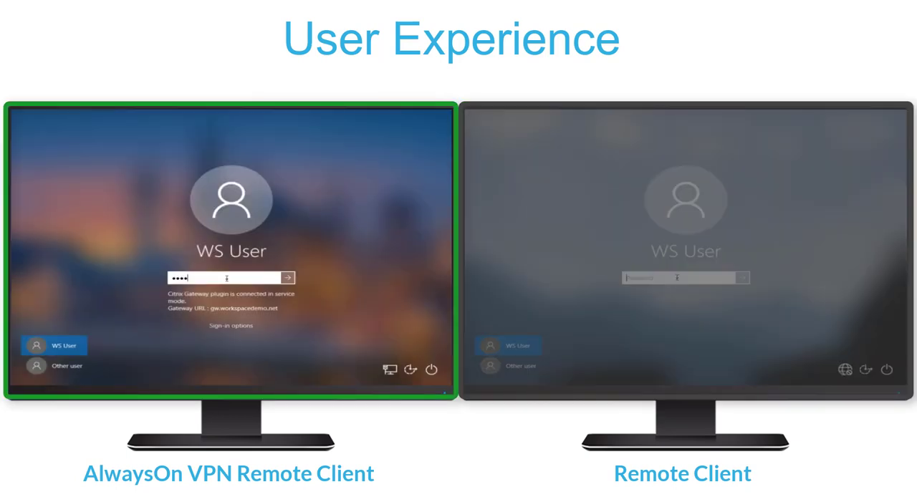
{"action": "left_click", "coordinate": [288, 278]}
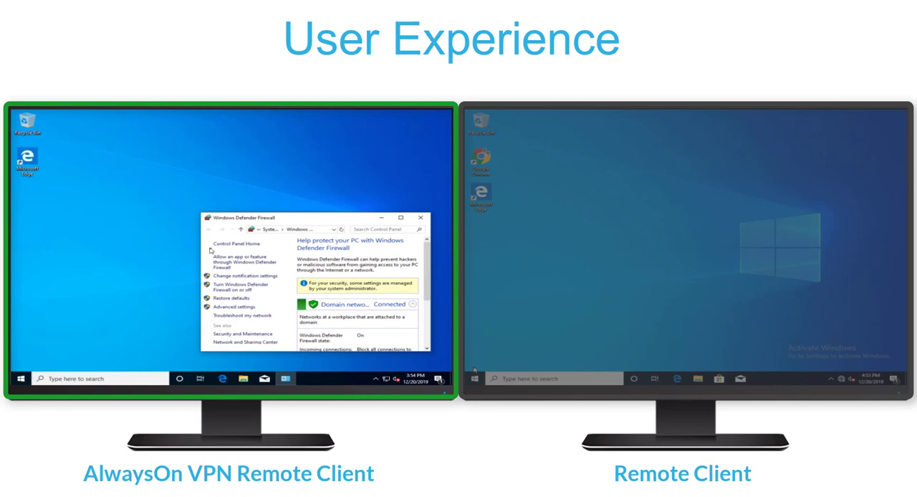
Search from the Start menu and bring up Windows Update settings on the AlwaysOn and remote clients.
{"action": "left_click", "coordinate": [474, 378]}
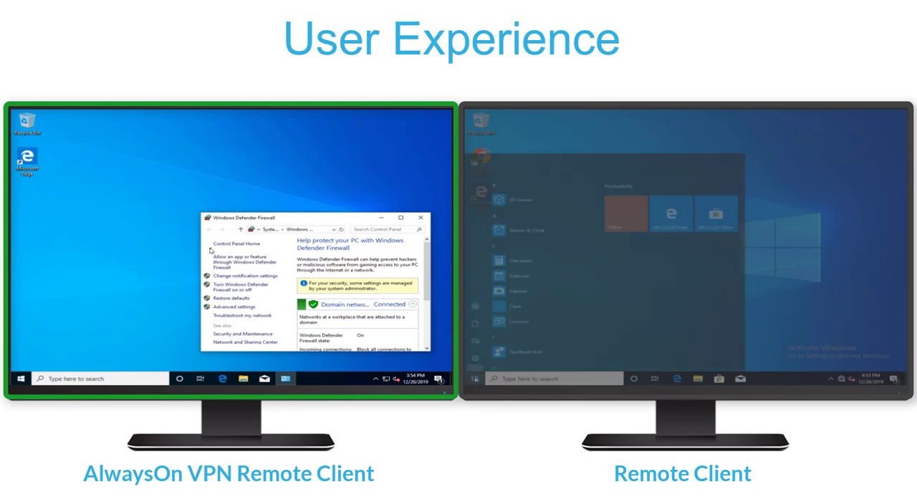
{"action": "type", "text": "firewa"}
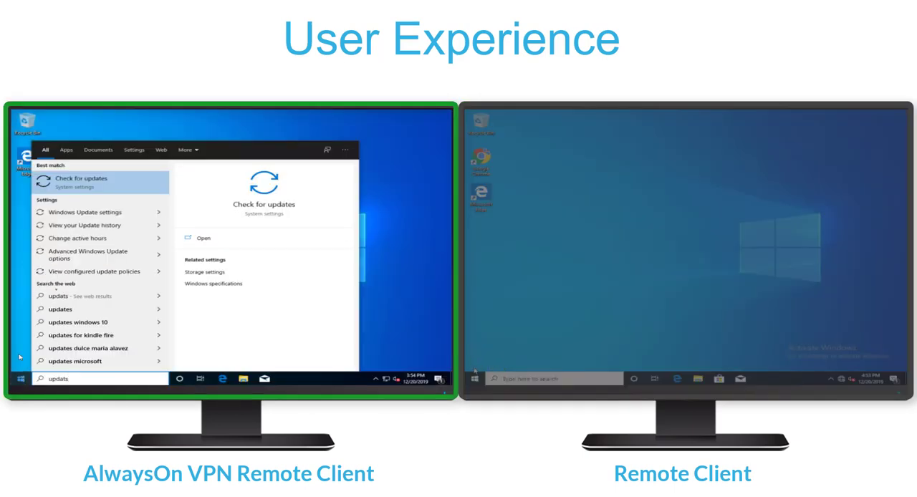
{"action": "mouse_move", "coordinate": [100, 212]}
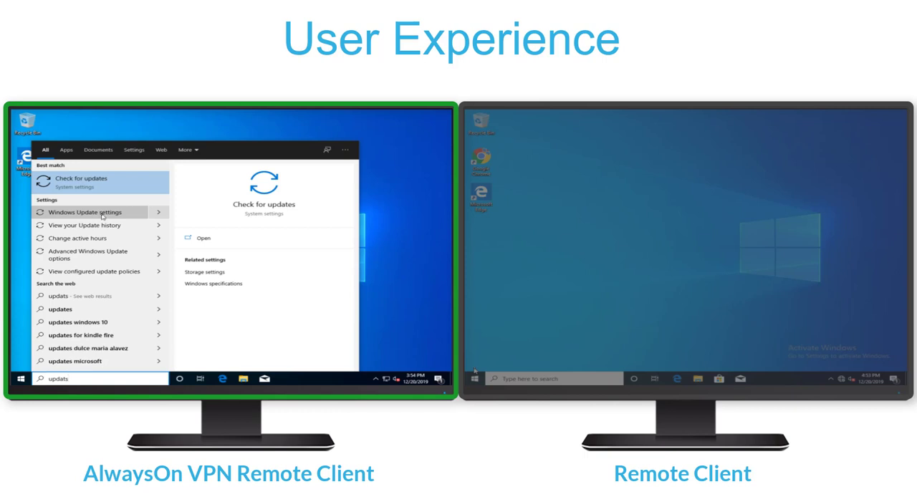
{"action": "left_click", "coordinate": [86, 212]}
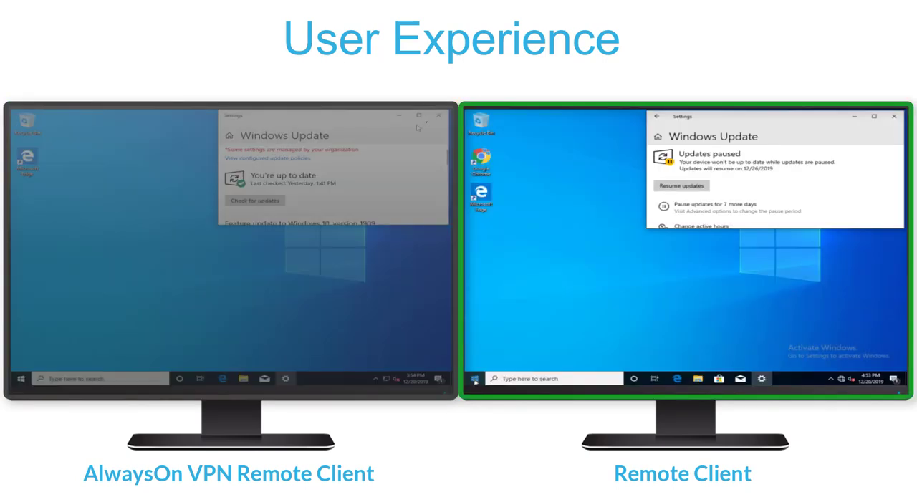
{"action": "left_click", "coordinate": [438, 115]}
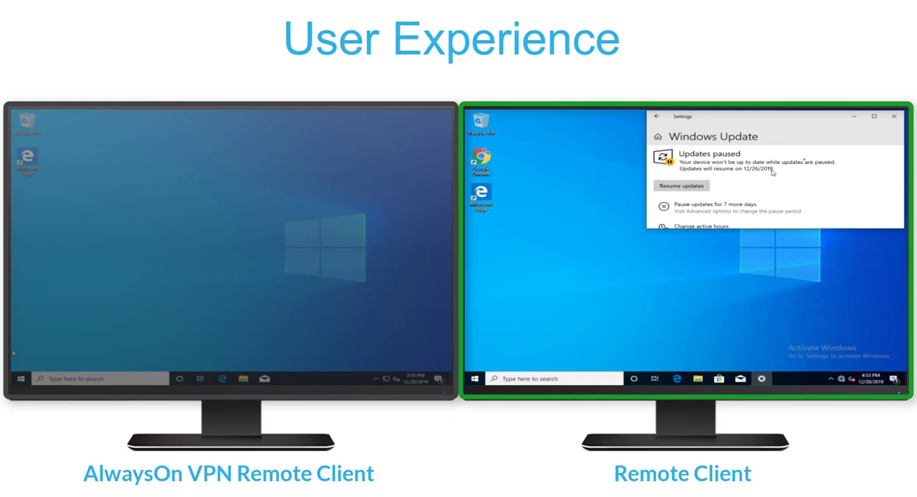
{"action": "left_click", "coordinate": [895, 116]}
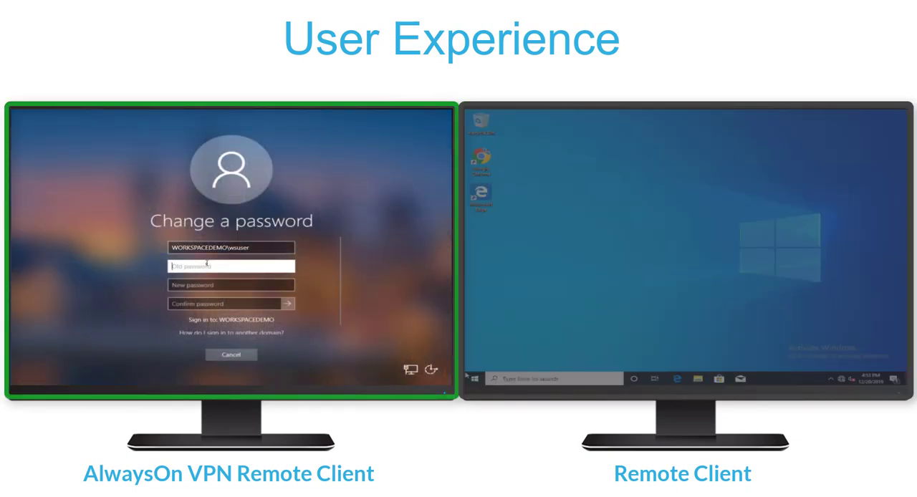
Submit the new password on the AlwaysOn client, then start the password change on the remote client.
{"action": "type", "text": "••••••••"}
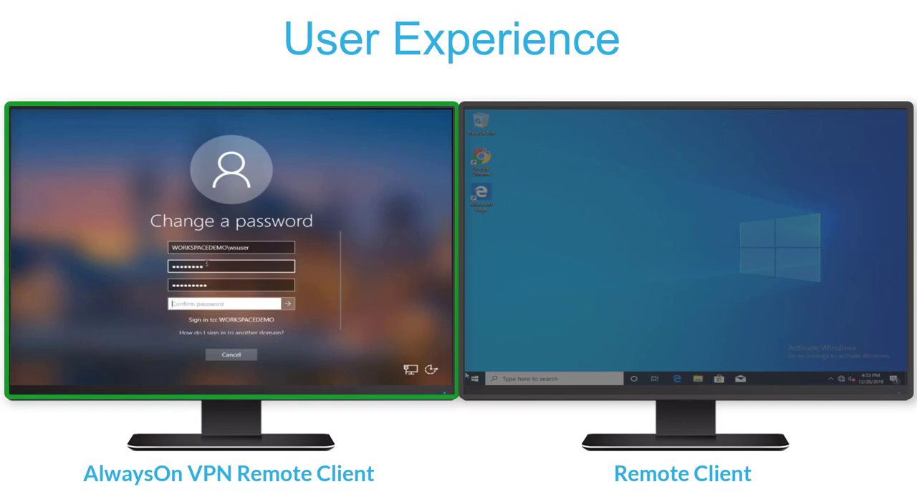
{"action": "left_click", "coordinate": [287, 304]}
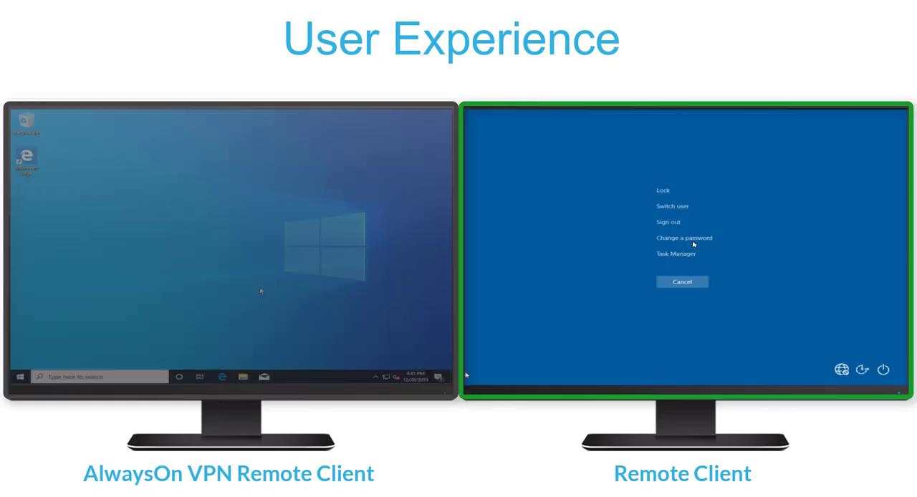
{"action": "left_click", "coordinate": [682, 238]}
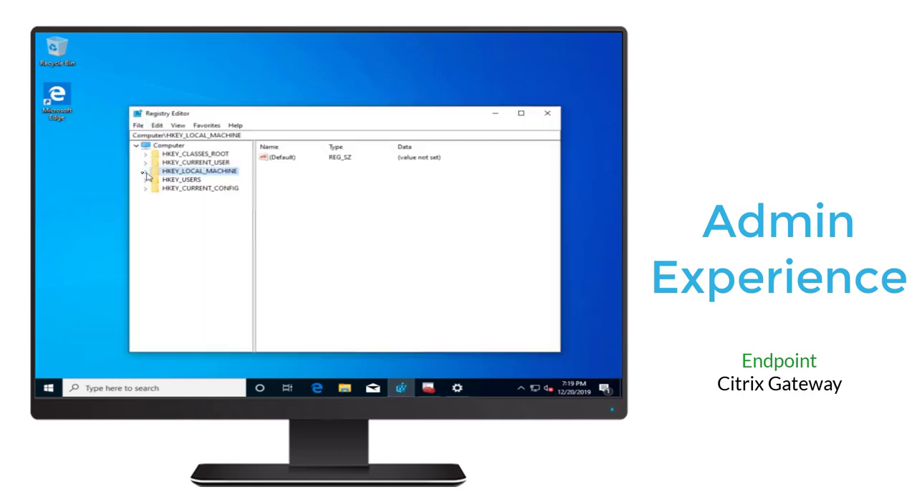
Browse to HKEY_LOCAL_MACHINE\SOFTWARE\Citrix\Secure Access Client in the registry tree.
{"action": "left_click", "coordinate": [146, 171]}
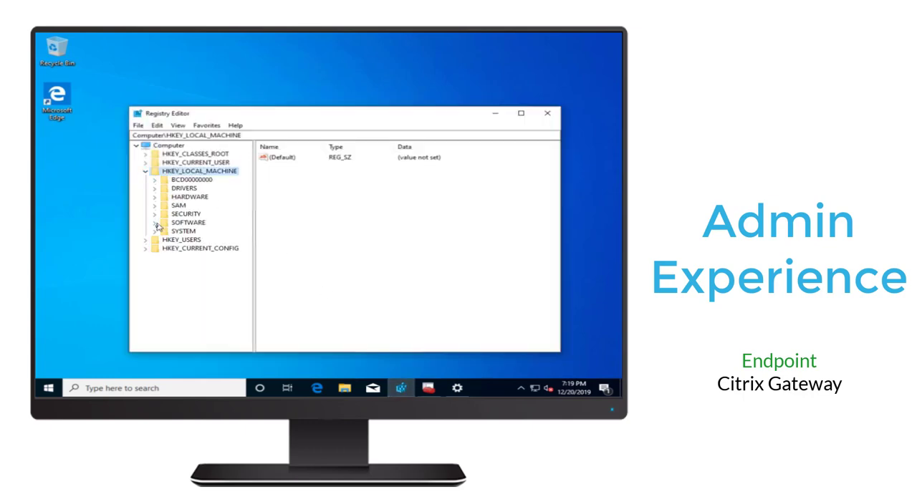
{"action": "left_click", "coordinate": [155, 222]}
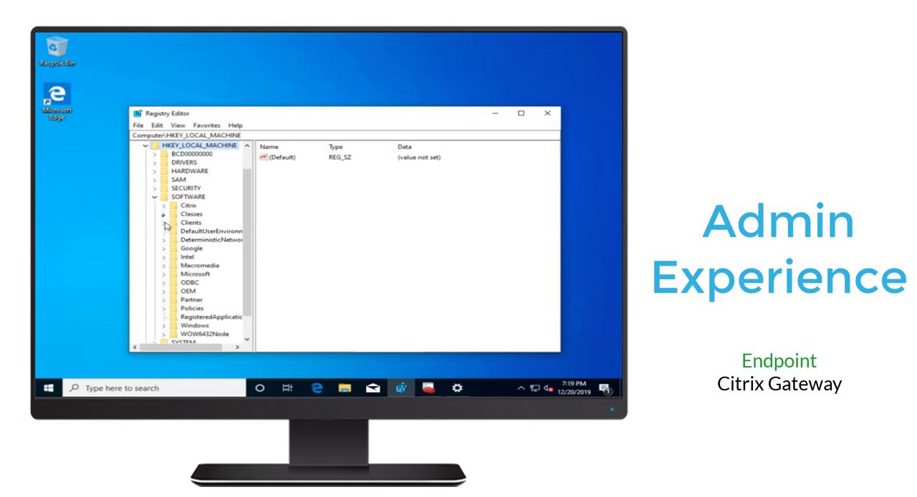
{"action": "left_click", "coordinate": [159, 205]}
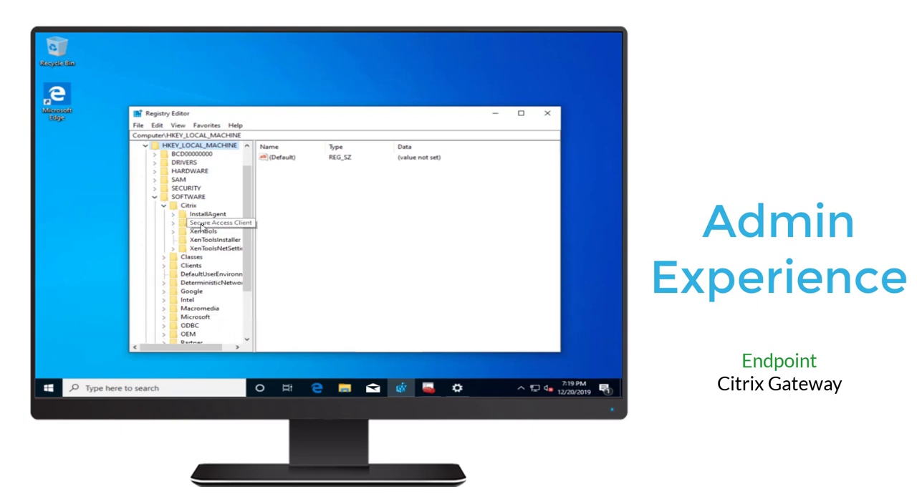
{"action": "left_click", "coordinate": [217, 222]}
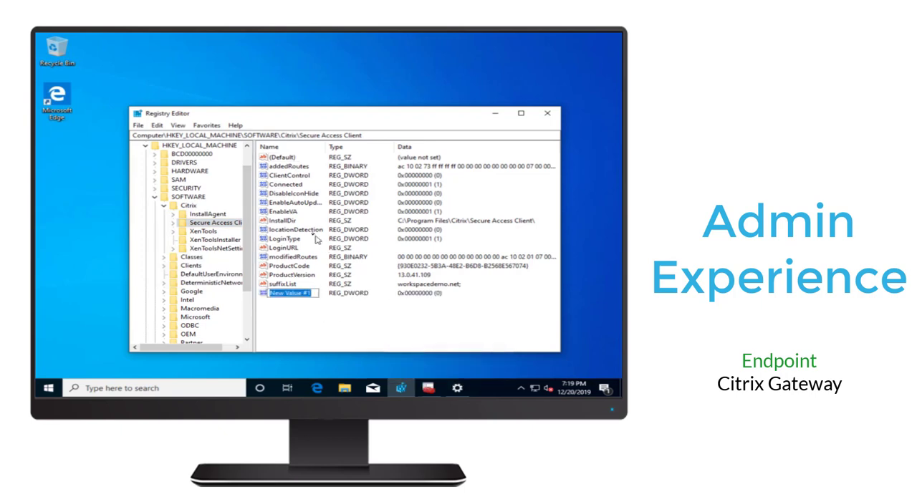
Add DWORD values AlwaysOn = 1 and AlwaysOnService = 2 under Secure Access Client.
{"action": "type", "text": "AlwaysOn"}
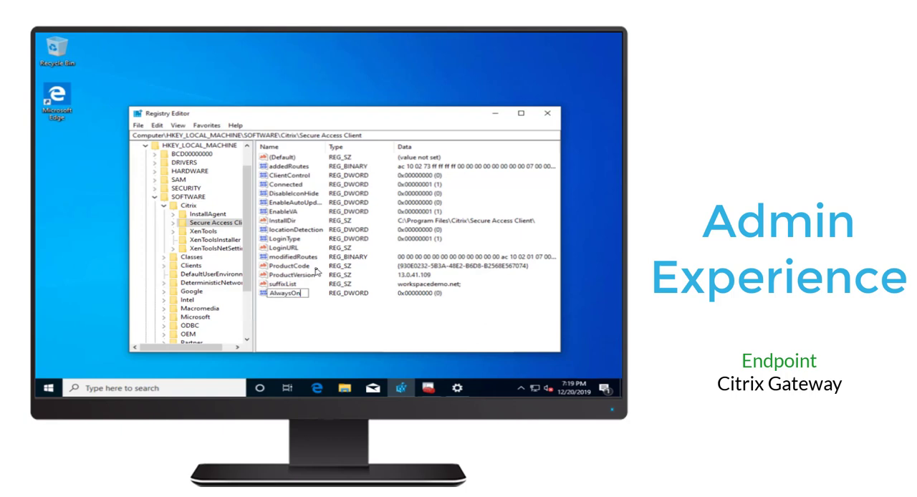
{"action": "left_click", "coordinate": [283, 292]}
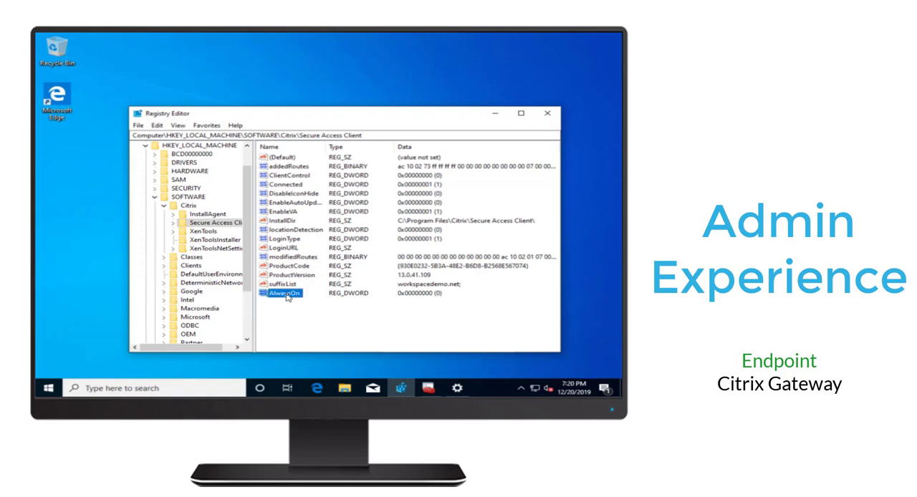
{"action": "double_click", "coordinate": [283, 293]}
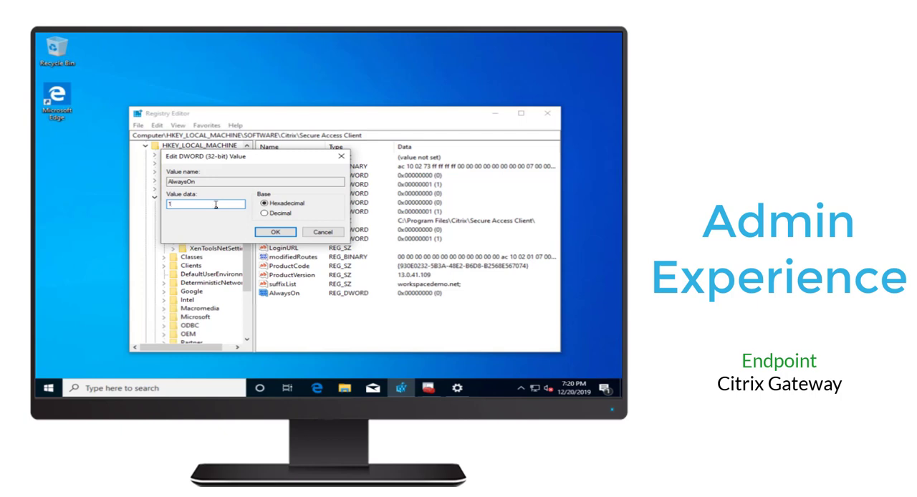
{"action": "left_click", "coordinate": [275, 232]}
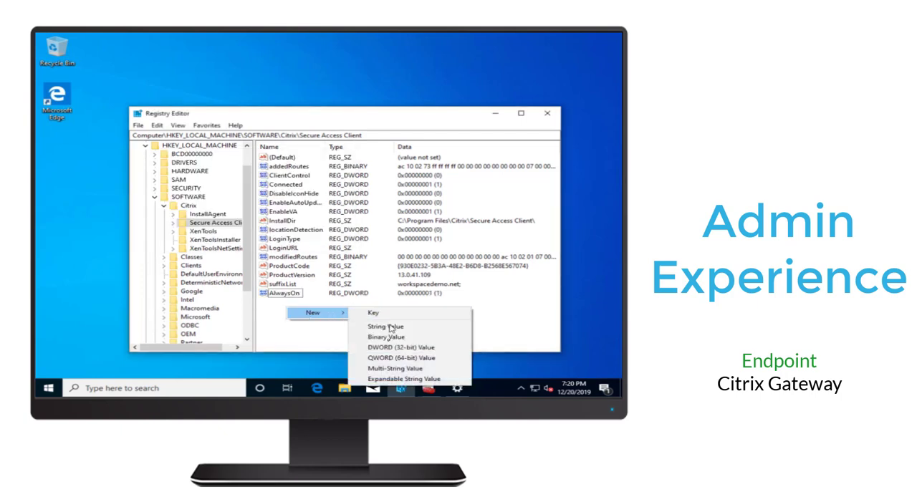
{"action": "left_click", "coordinate": [398, 349]}
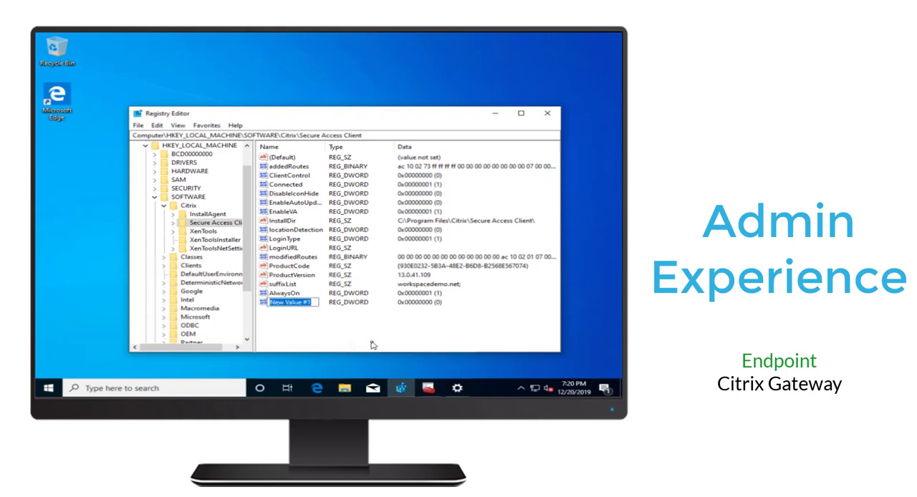
{"action": "double_click", "coordinate": [292, 301]}
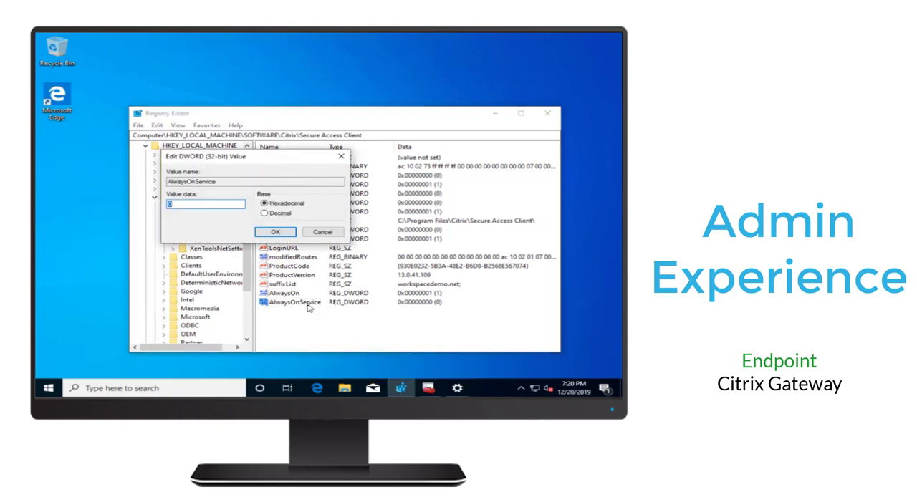
{"action": "left_click", "coordinate": [275, 232]}
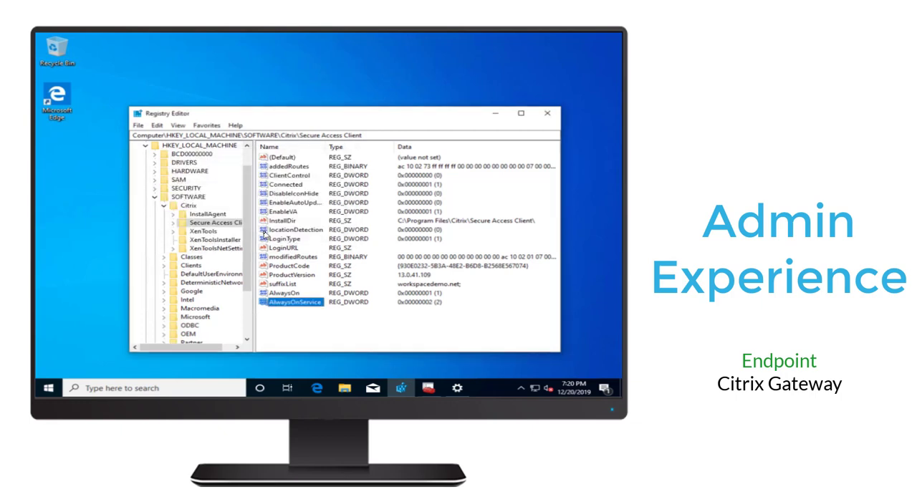
{"action": "right_click", "coordinate": [301, 301]}
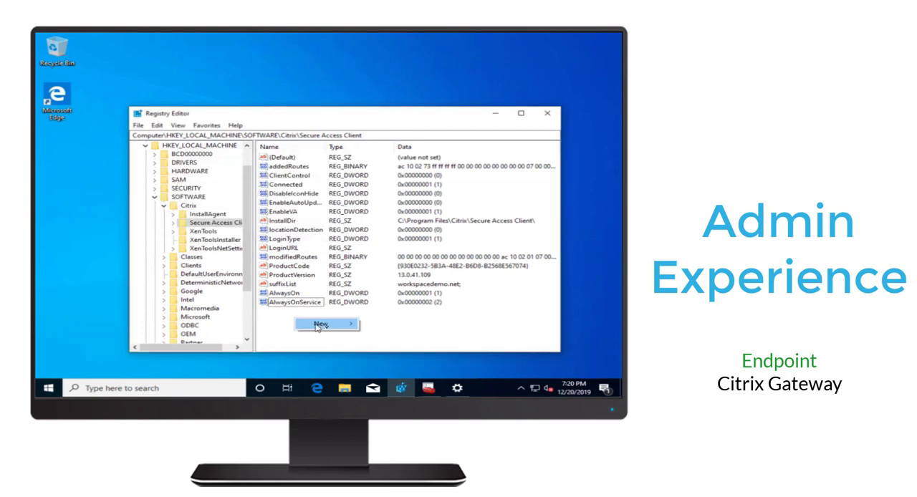
{"action": "left_click", "coordinate": [324, 323]}
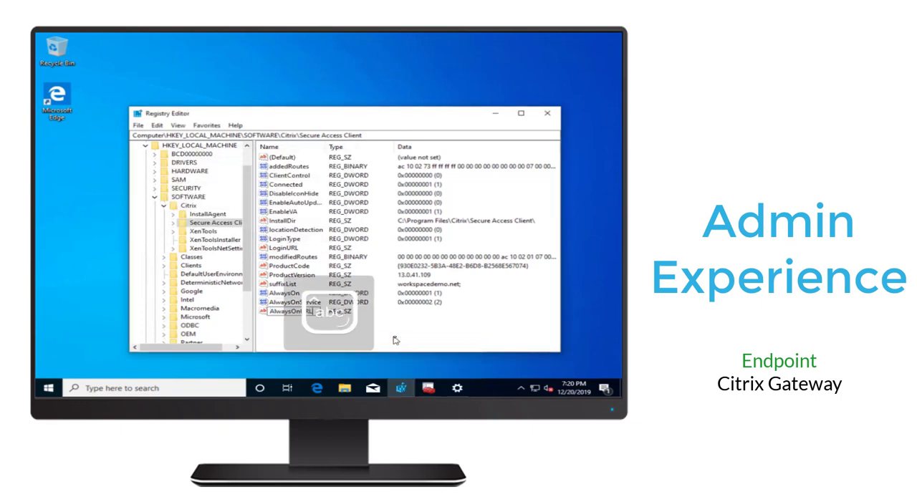
{"action": "double_click", "coordinate": [285, 309]}
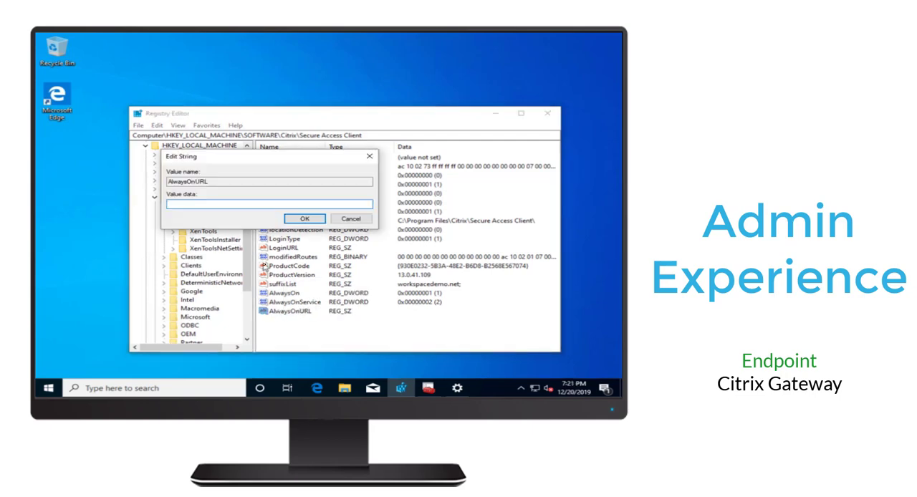
{"action": "type", "text": "https://gw.workspacedemo.net"}
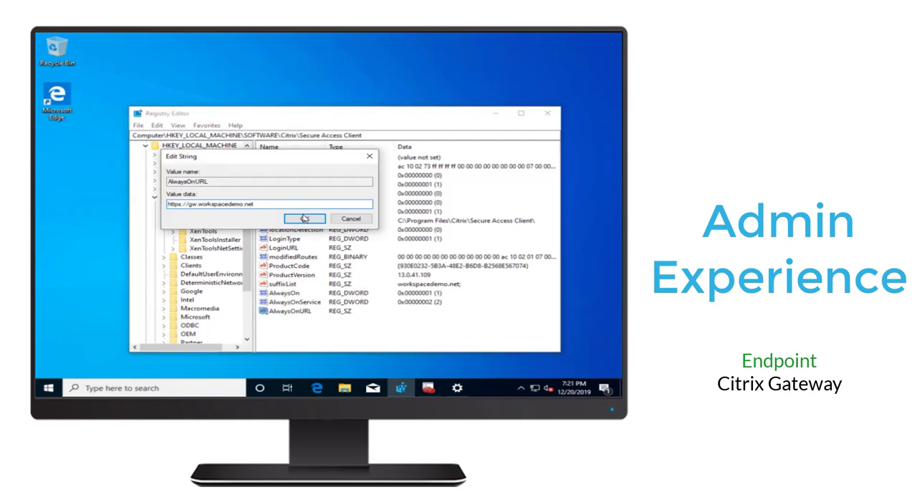
{"action": "left_click", "coordinate": [304, 218]}
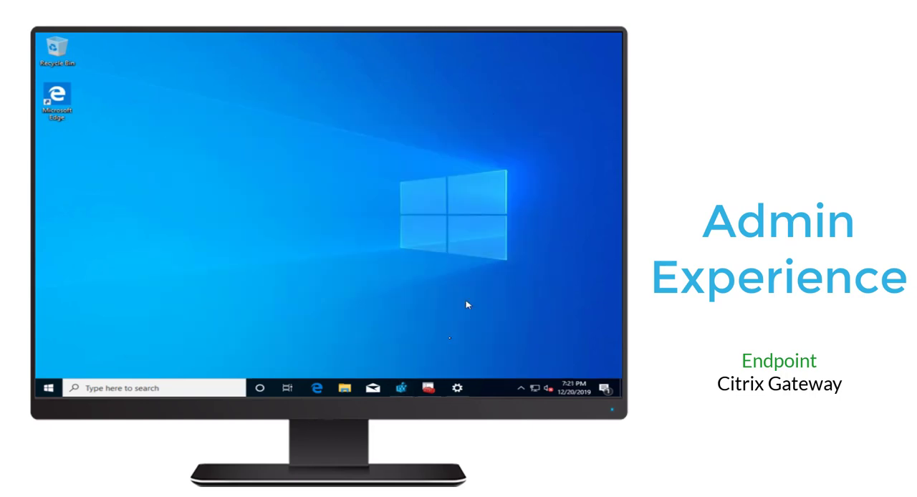
Add the Certificates snap-in for the local computer account to a new management console.
{"action": "left_click", "coordinate": [427, 387]}
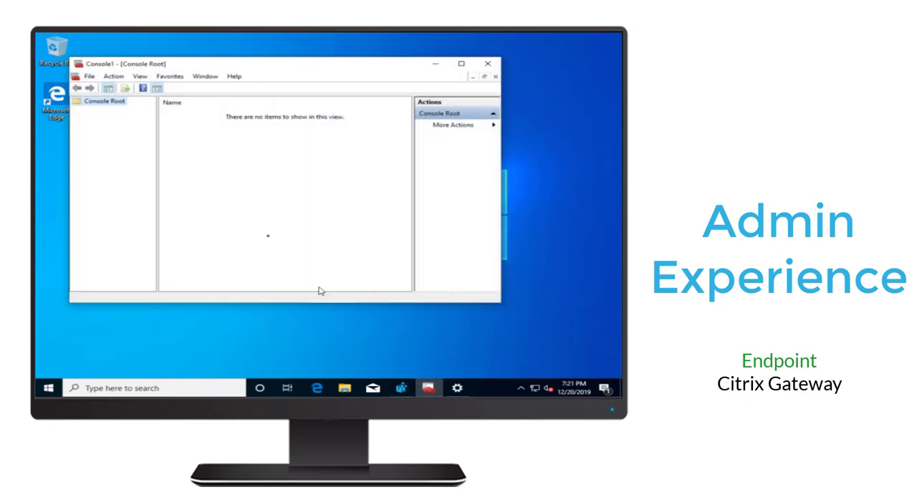
{"action": "left_click", "coordinate": [89, 76]}
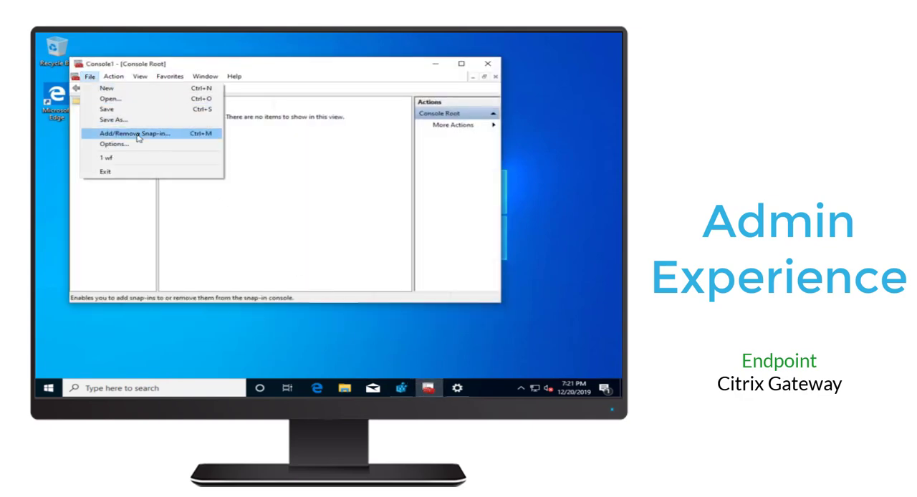
{"action": "left_click", "coordinate": [132, 133]}
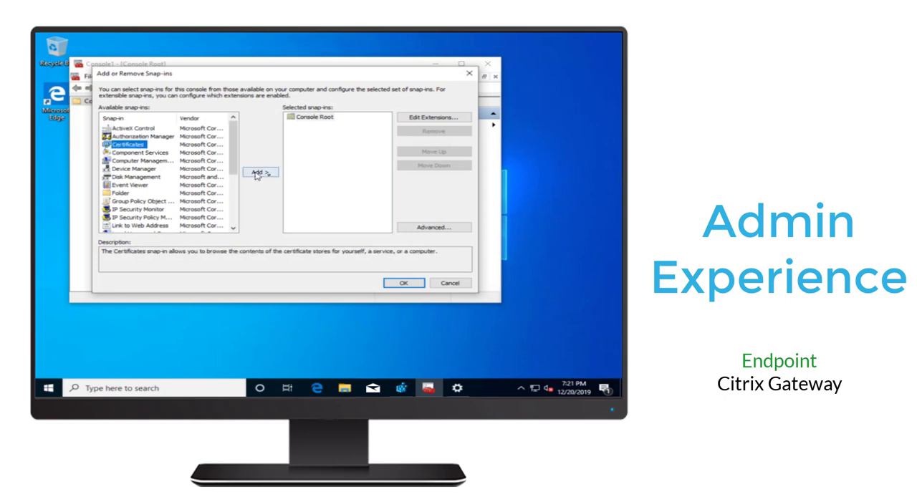
{"action": "left_click", "coordinate": [261, 172]}
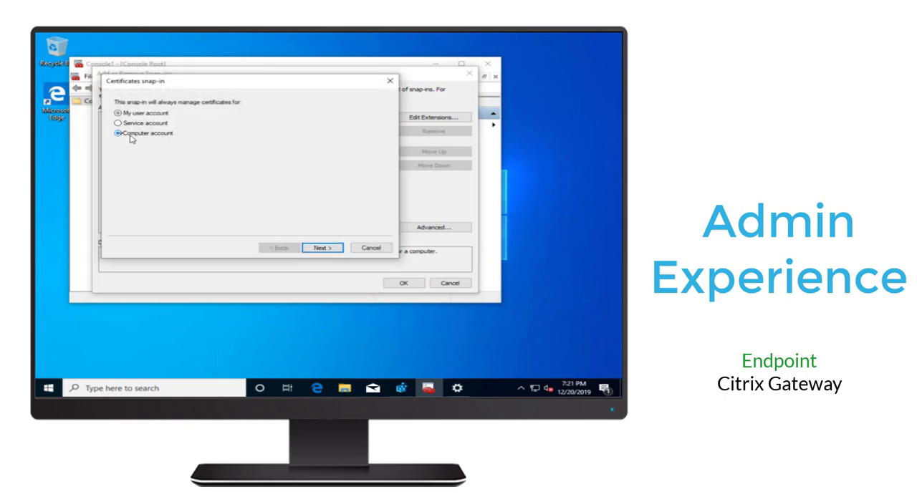
{"action": "left_click", "coordinate": [321, 247]}
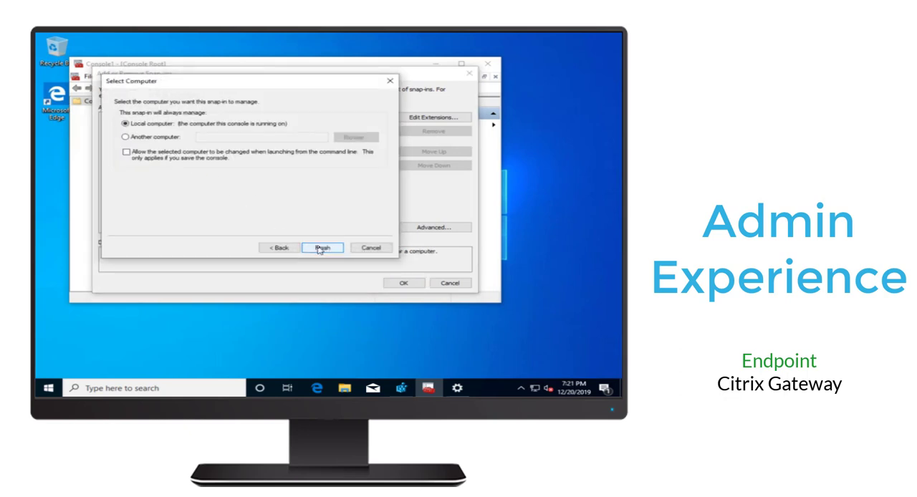
{"action": "left_click", "coordinate": [320, 247]}
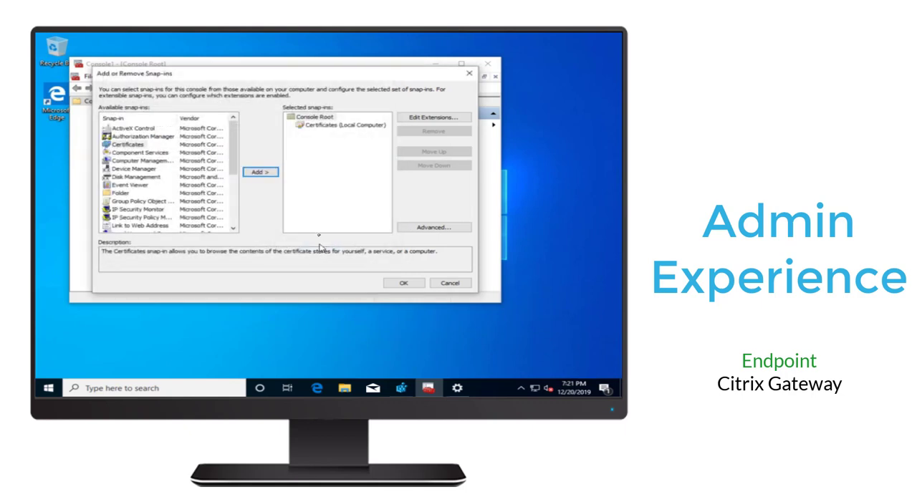
{"action": "left_click", "coordinate": [404, 282]}
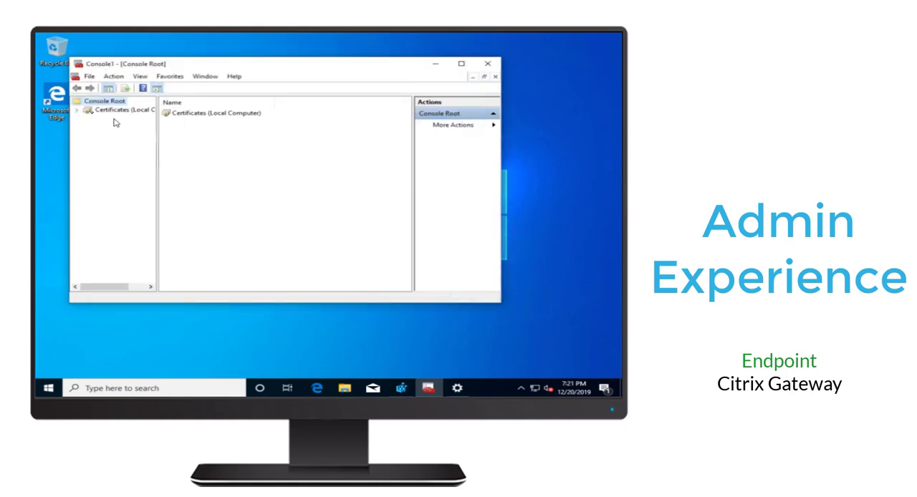
Import computer_certificate.pfx into the Personal store and view the imported certificate.
{"action": "left_click", "coordinate": [78, 109]}
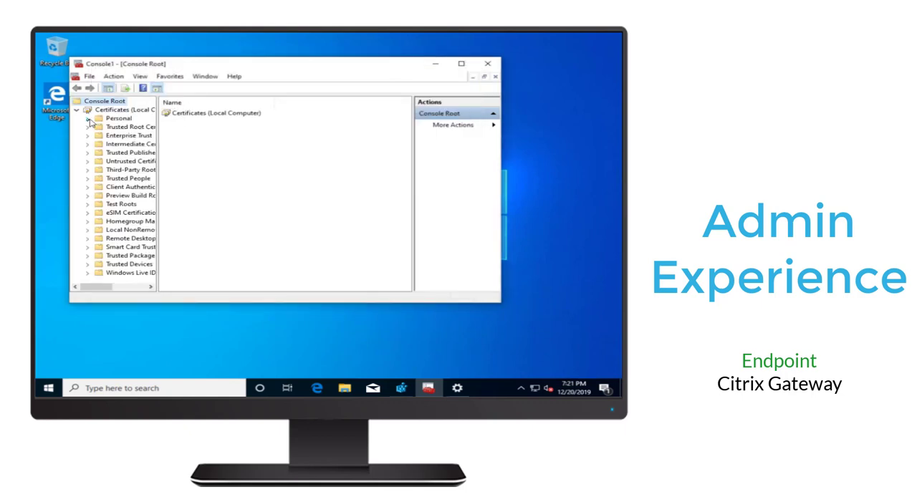
{"action": "right_click", "coordinate": [118, 117]}
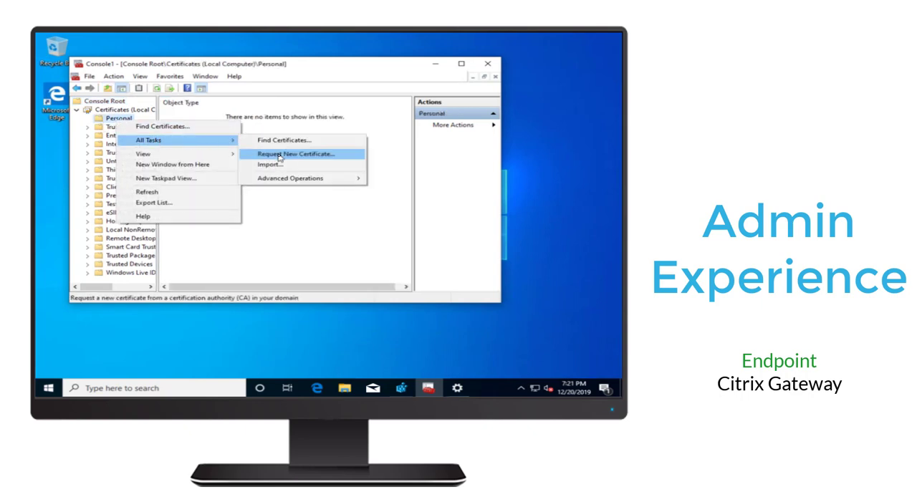
{"action": "left_click", "coordinate": [267, 164]}
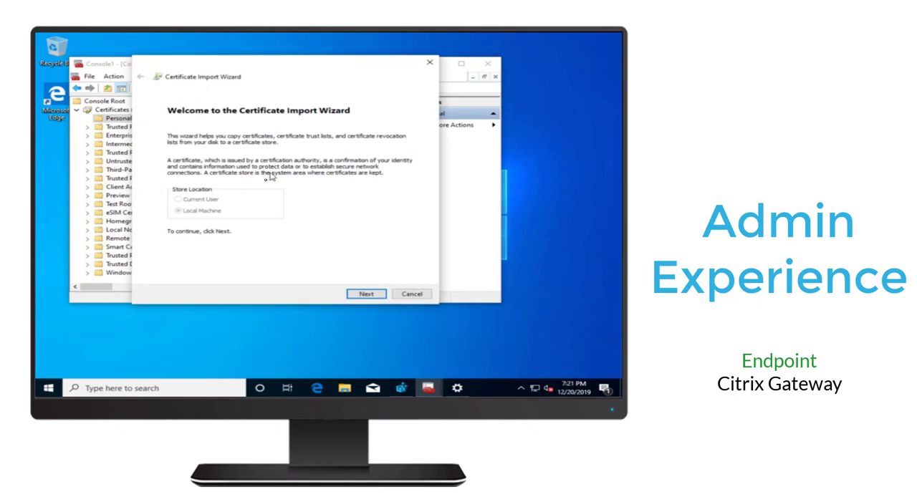
{"action": "left_click", "coordinate": [366, 294]}
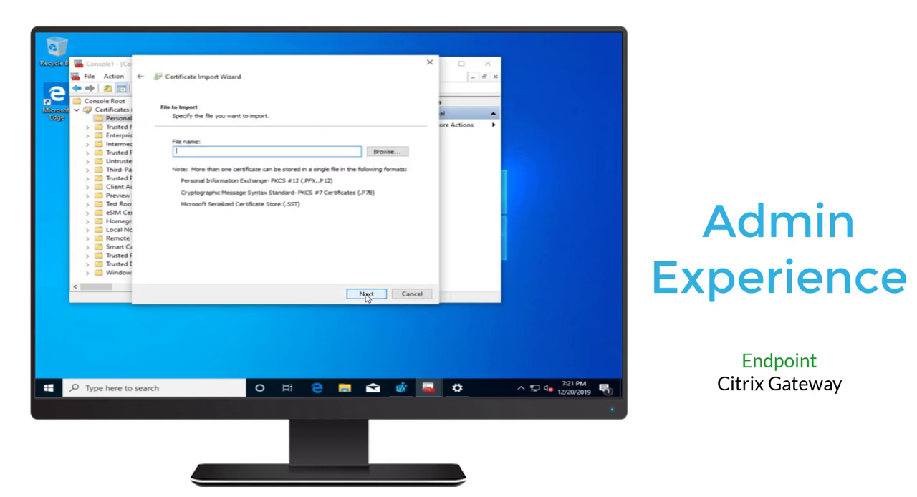
{"action": "left_click", "coordinate": [387, 152]}
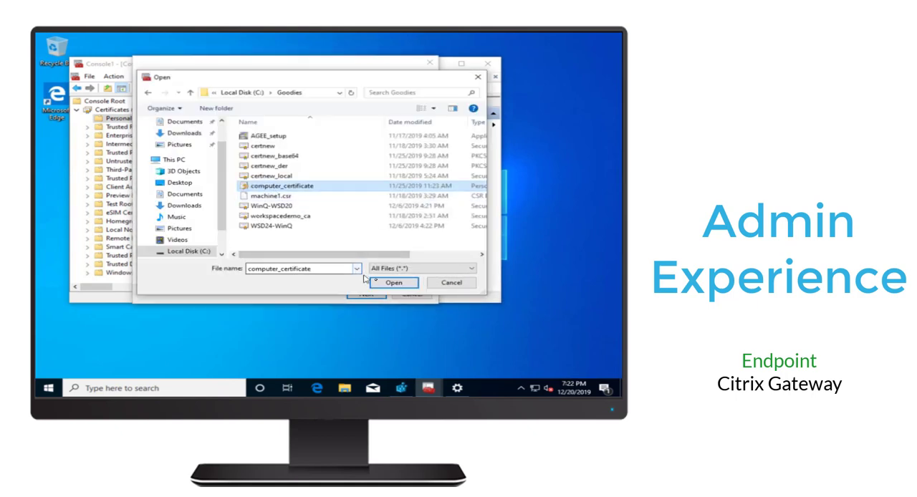
{"action": "left_click", "coordinate": [393, 283]}
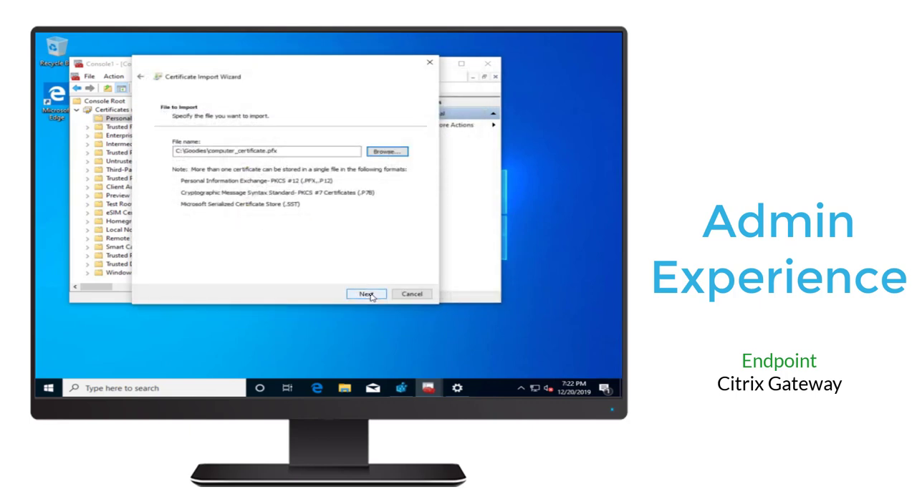
{"action": "left_click", "coordinate": [365, 294]}
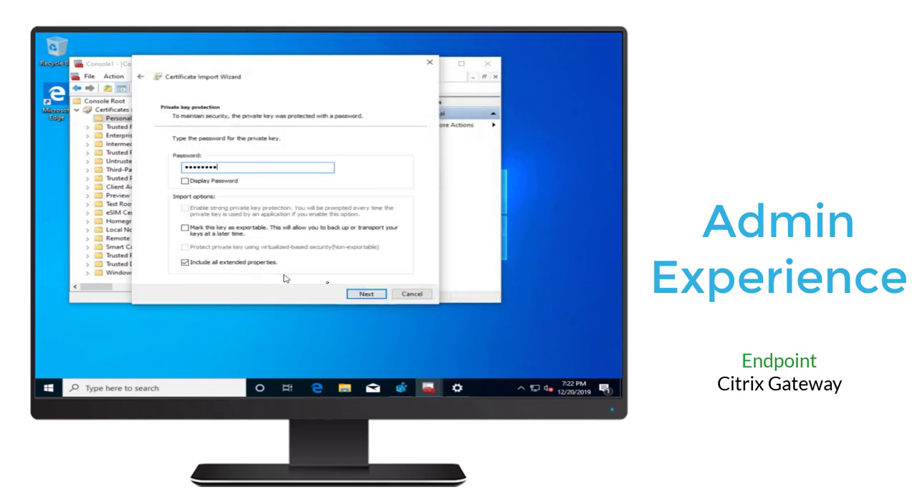
{"action": "left_click", "coordinate": [366, 294]}
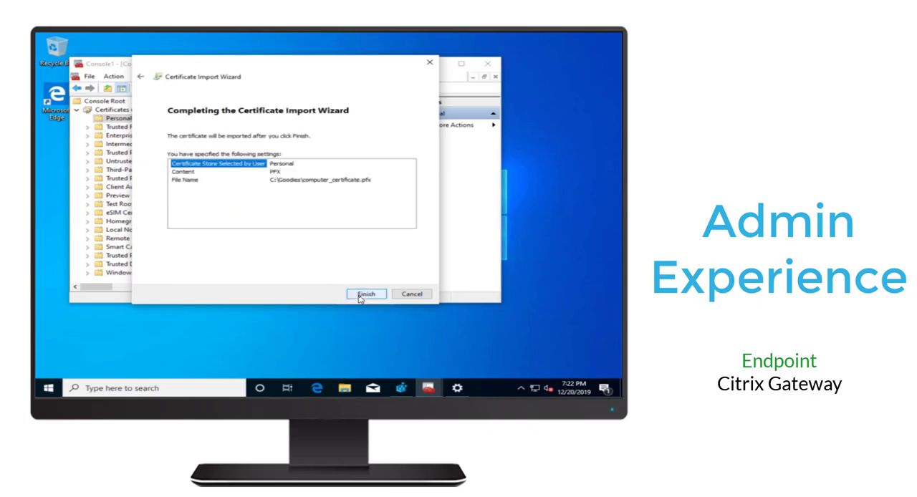
{"action": "left_click", "coordinate": [365, 294]}
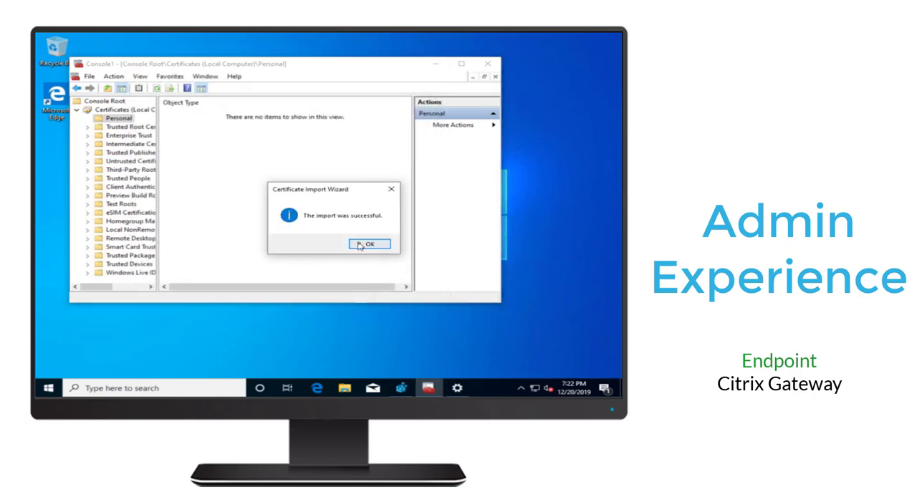
{"action": "left_click", "coordinate": [370, 244]}
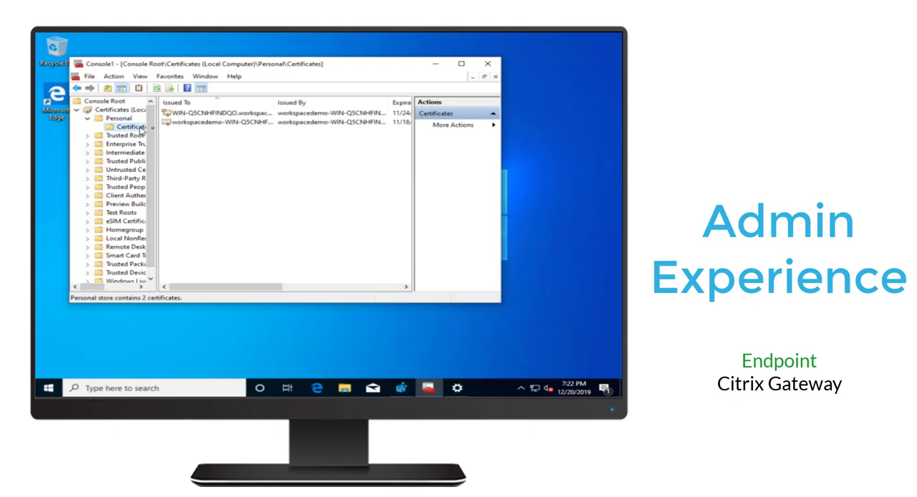
{"action": "left_click", "coordinate": [490, 63]}
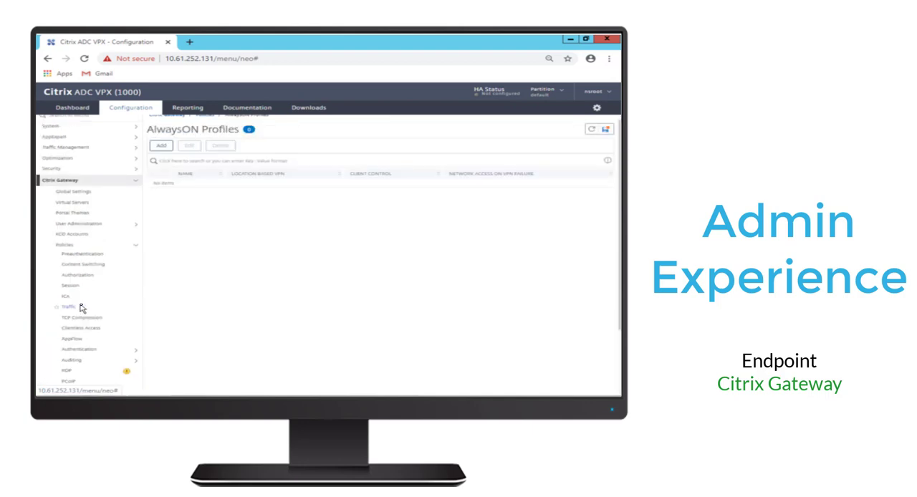
Create AlwaysON profile AlwaysOn VPN with Location Based VPN set to Everywhere.
{"action": "left_click", "coordinate": [160, 146]}
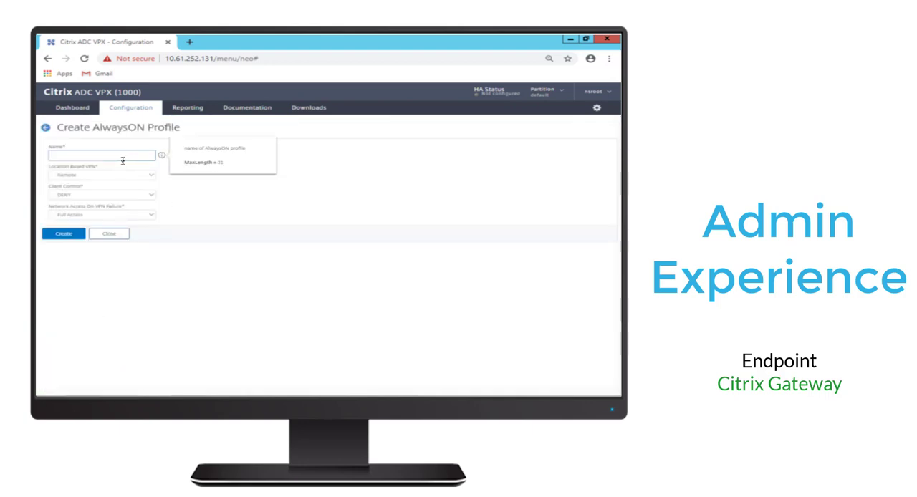
{"action": "type", "text": "AlwaysOn VPN"}
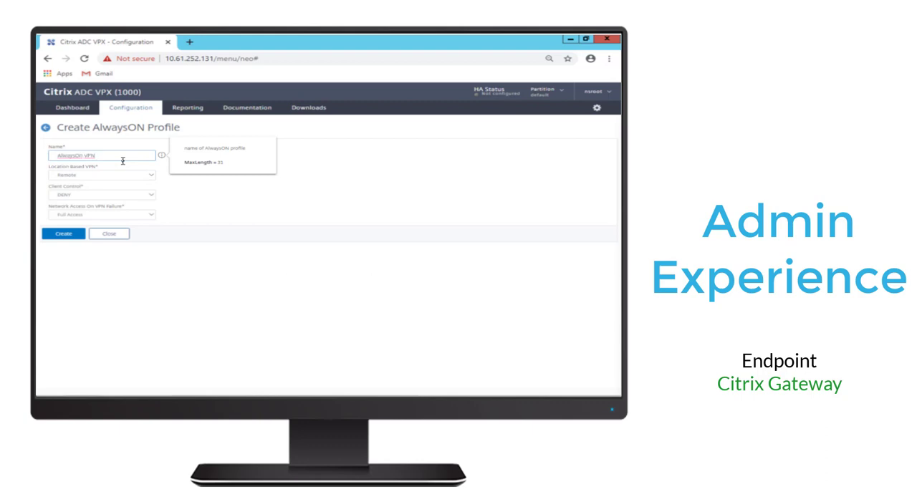
{"action": "left_click", "coordinate": [100, 175]}
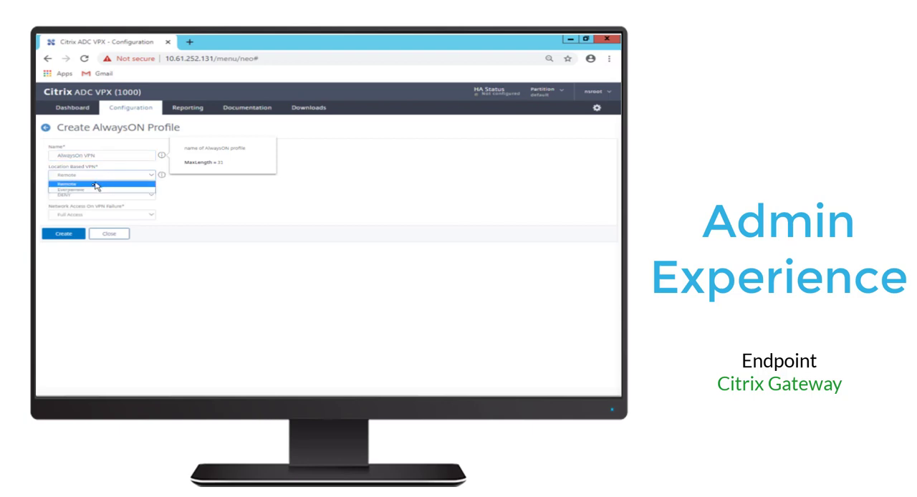
{"action": "left_click", "coordinate": [86, 189]}
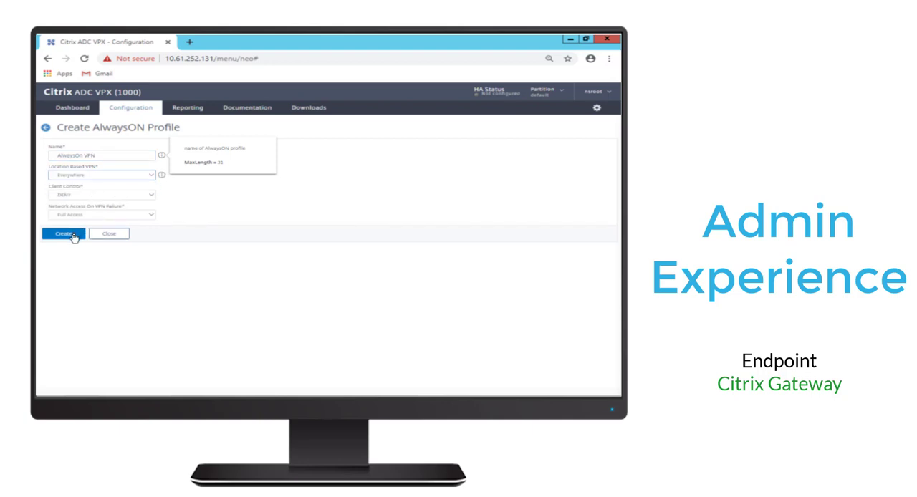
{"action": "left_click", "coordinate": [63, 234]}
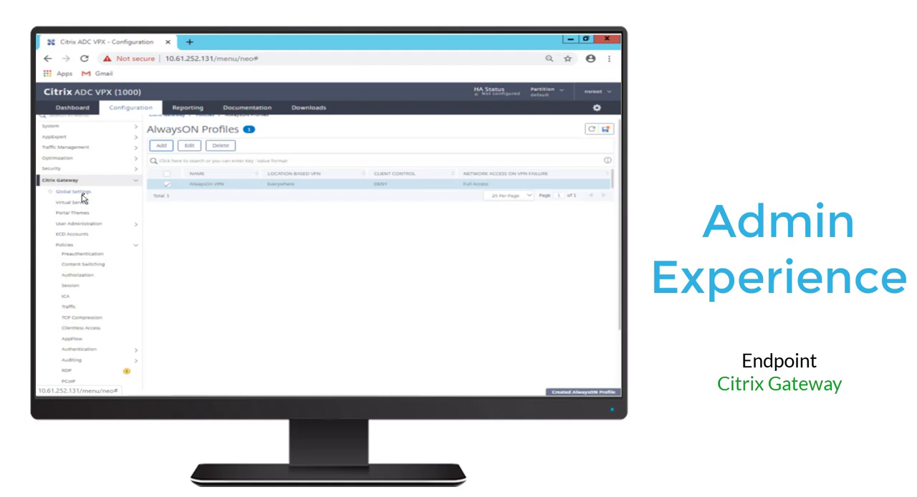
Set the global Gateway client experience AlwaysOn Profile Name to AlwaysOn VPN and save.
{"action": "left_click", "coordinate": [69, 192]}
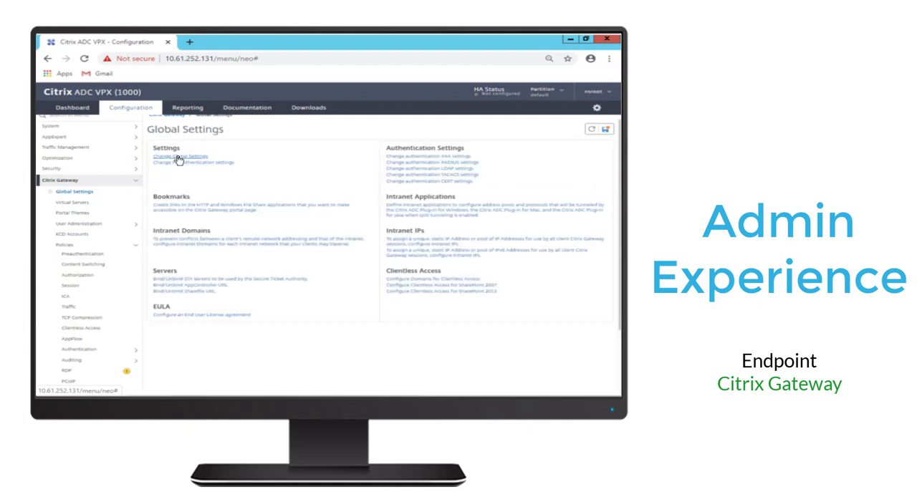
{"action": "left_click", "coordinate": [180, 155]}
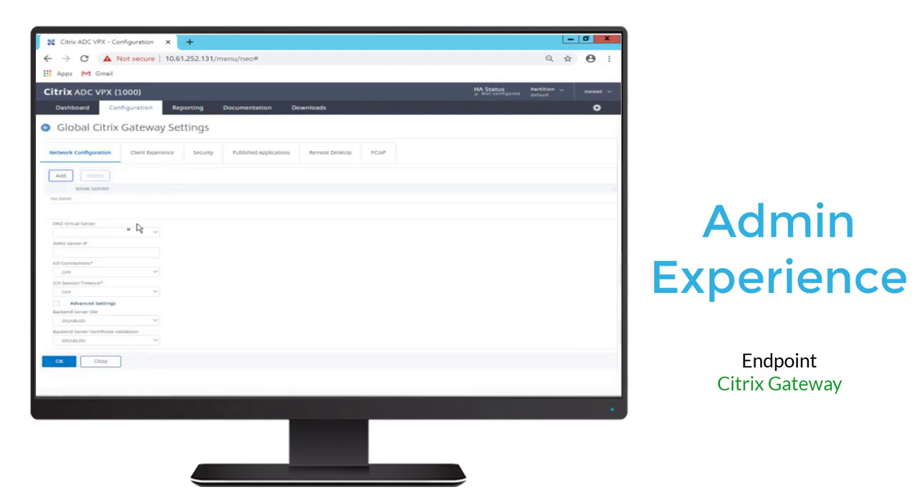
{"action": "left_click", "coordinate": [105, 232]}
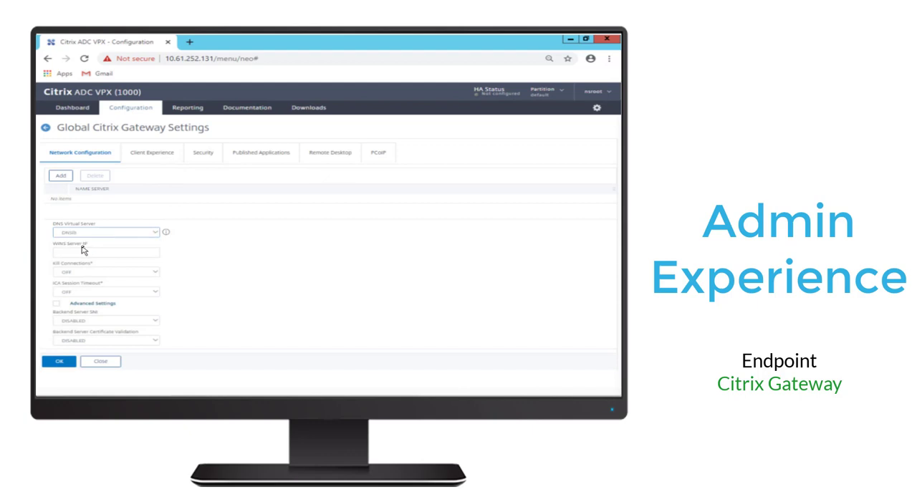
{"action": "left_click", "coordinate": [149, 152]}
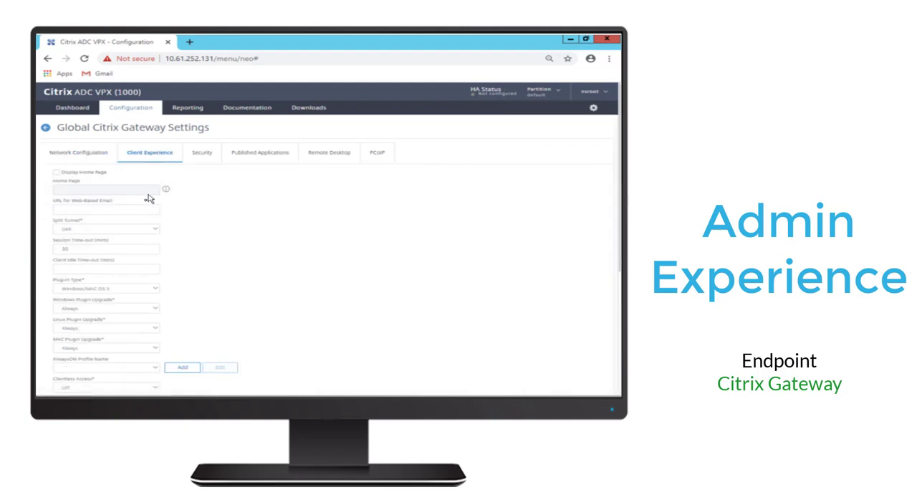
{"action": "mouse_move", "coordinate": [120, 366]}
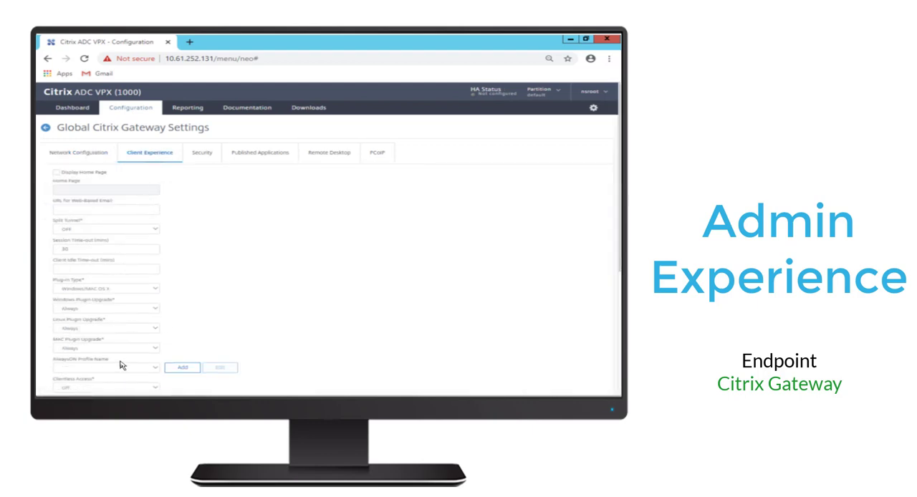
{"action": "left_click", "coordinate": [106, 367]}
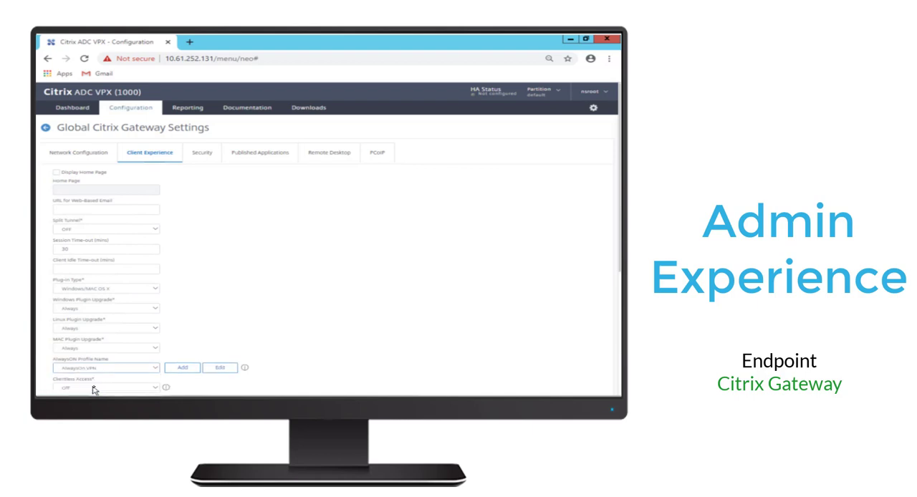
{"action": "scroll", "scroll_direction": "down", "scroll_amount": 3}
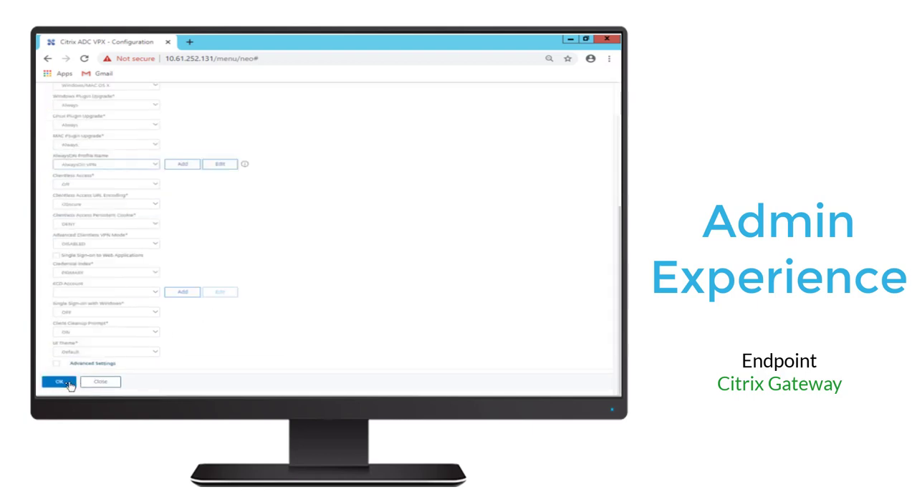
{"action": "left_click", "coordinate": [57, 381]}
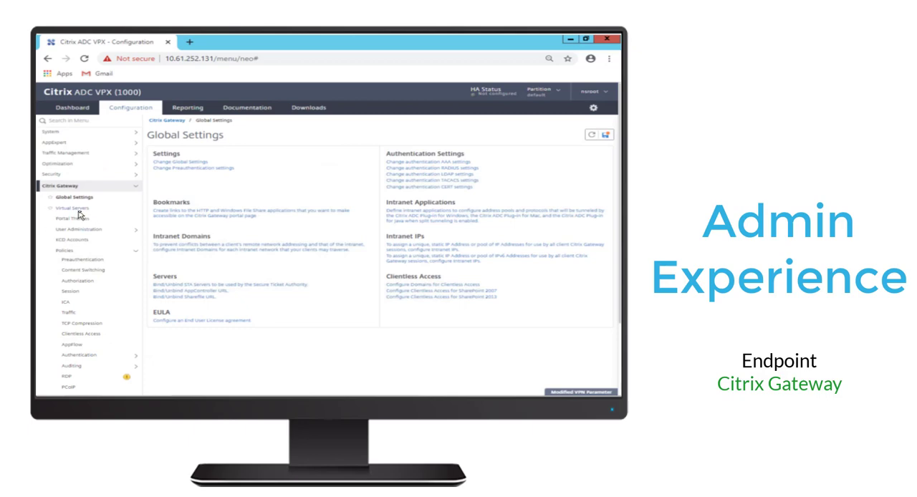
Create VPN virtual server AlwaysOn VPN at 10.61.252.120 on port 443.
{"action": "left_click", "coordinate": [71, 207]}
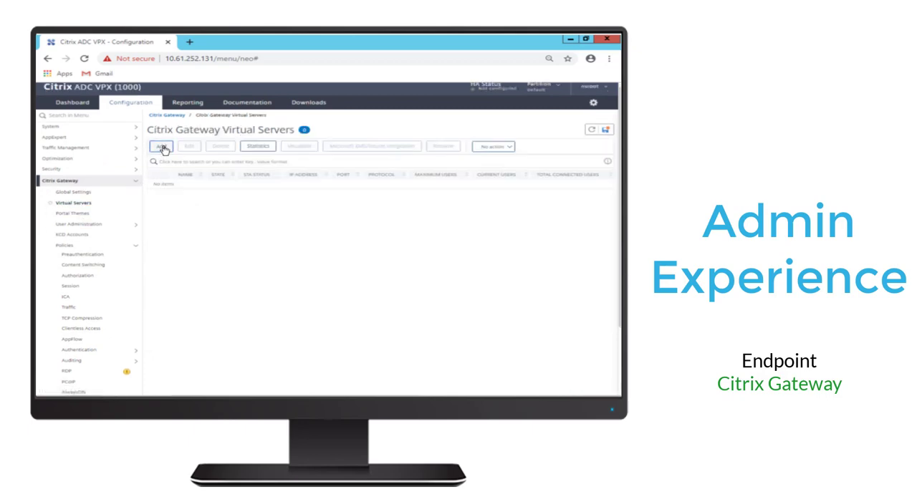
{"action": "left_click", "coordinate": [162, 146]}
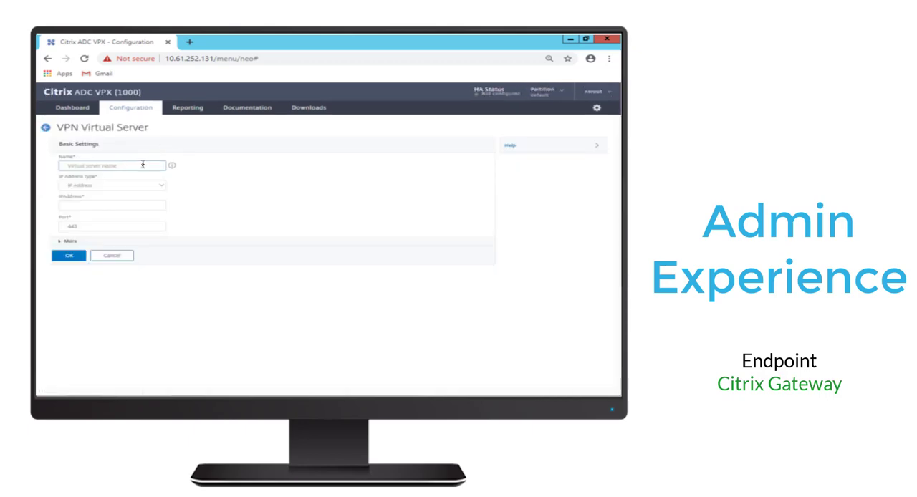
{"action": "type", "text": "AlwaysOn VPN"}
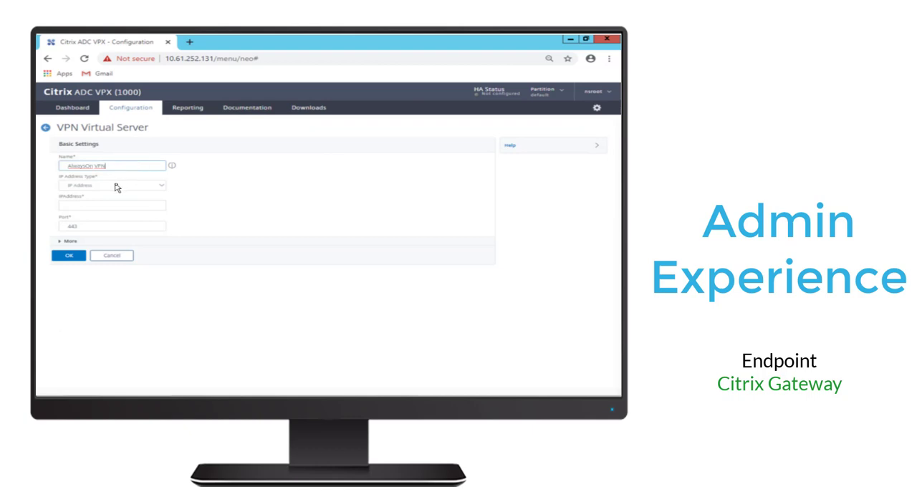
{"action": "left_click", "coordinate": [111, 207]}
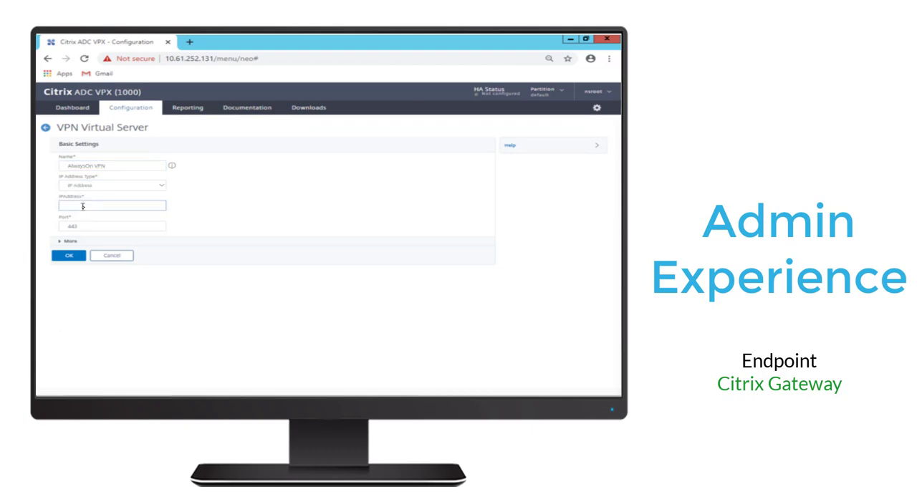
{"action": "type", "text": "10.61.252.120"}
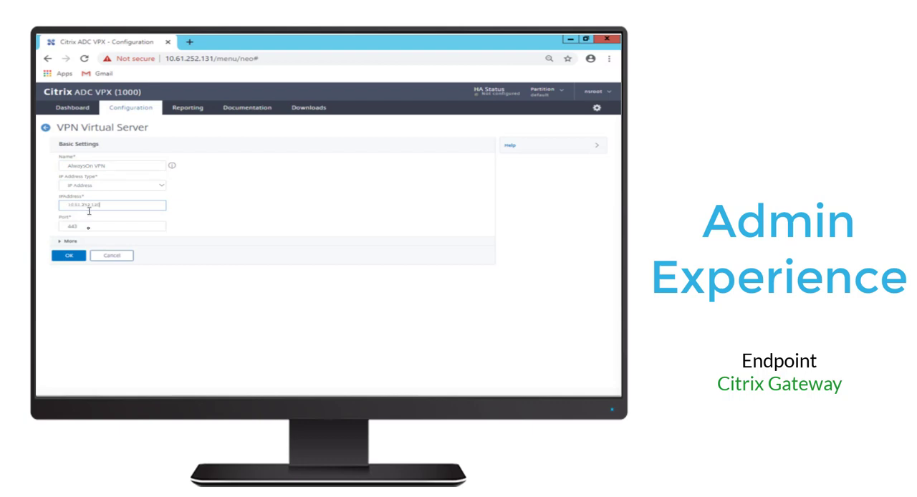
{"action": "left_click", "coordinate": [68, 255]}
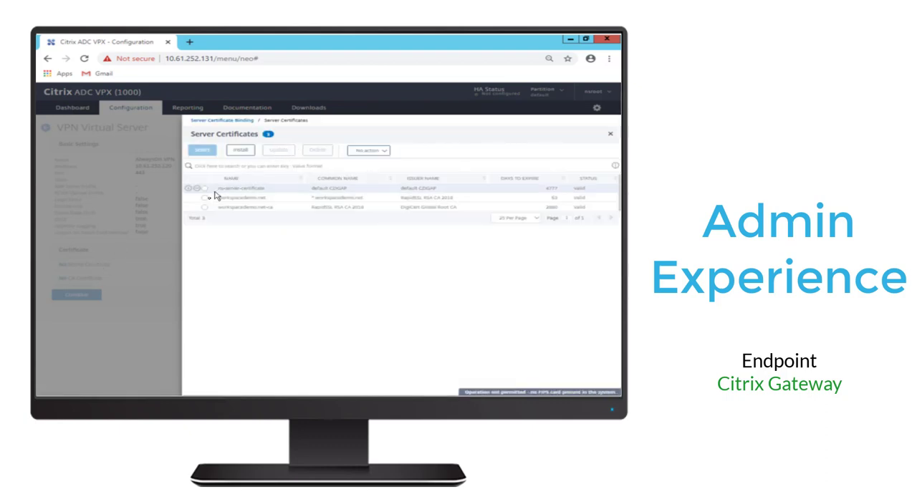
Bind a server certificate and a CA certificate to the AlwaysOn VPN server.
{"action": "left_click", "coordinate": [206, 198]}
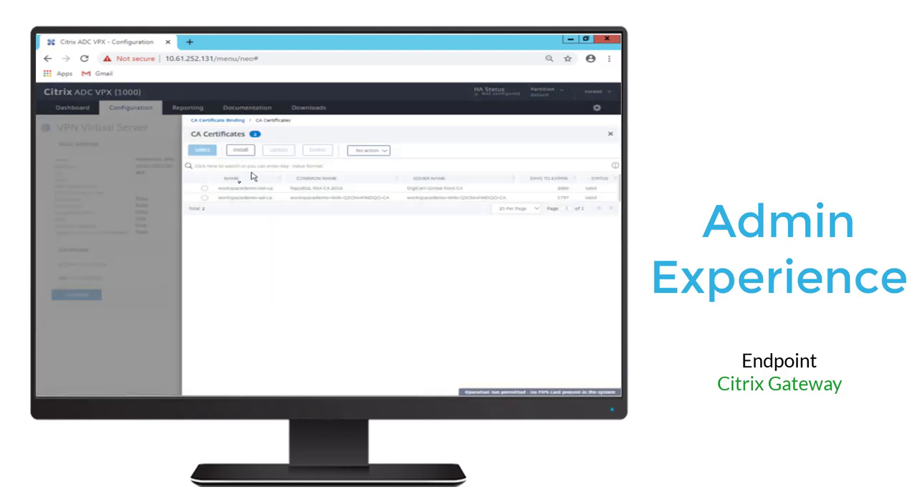
{"action": "left_click", "coordinate": [205, 197]}
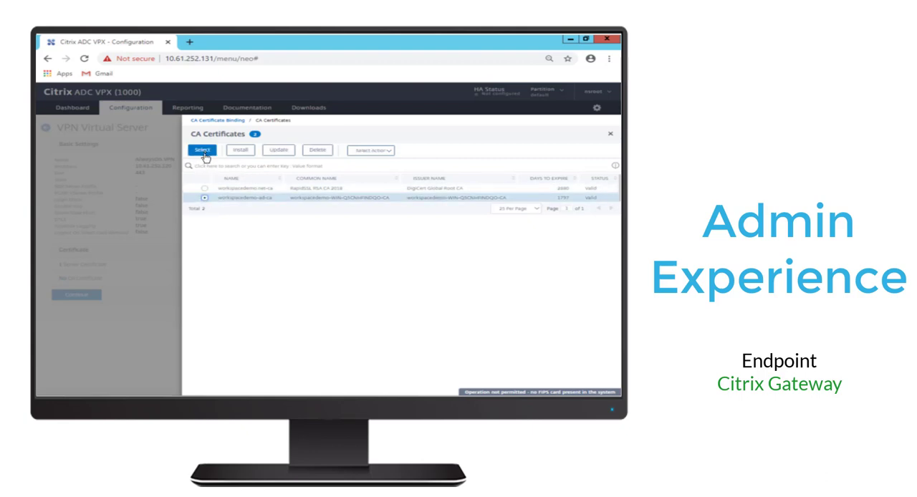
{"action": "left_click", "coordinate": [203, 150]}
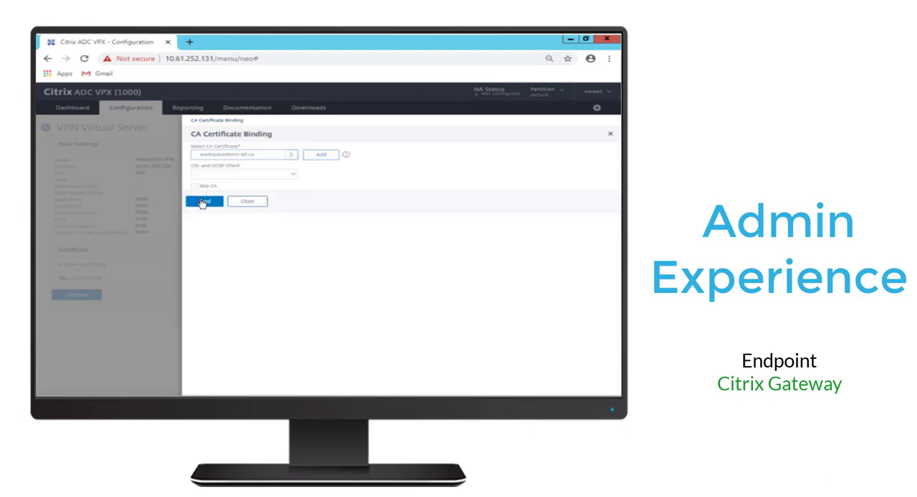
{"action": "left_click", "coordinate": [203, 201]}
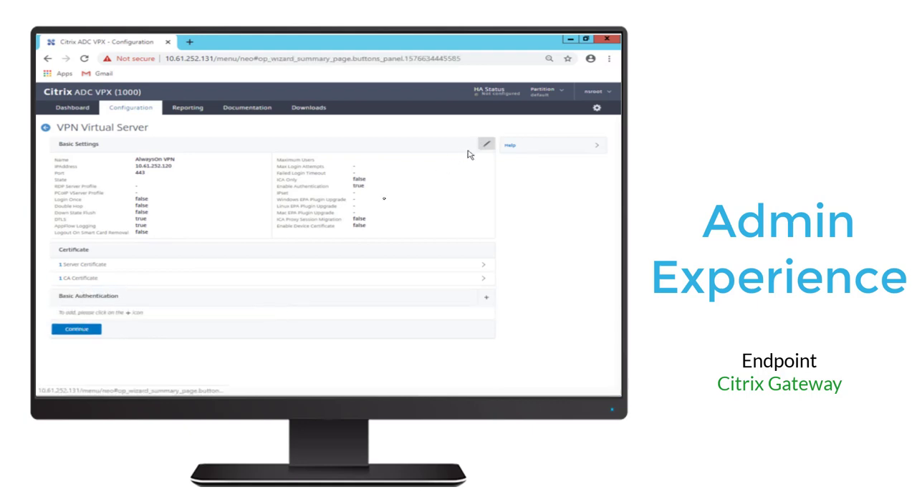
Move a CA into the configured device-certificate CAs in Basic Settings, save, and continue.
{"action": "left_click", "coordinate": [486, 143]}
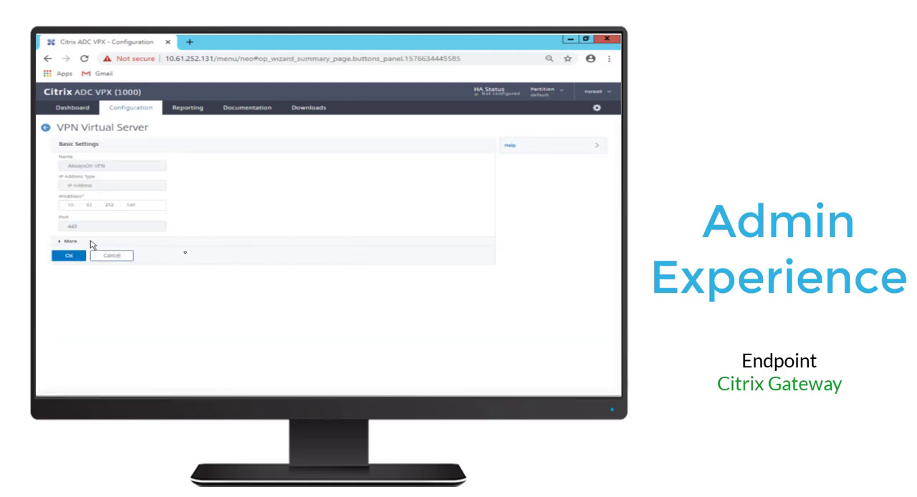
{"action": "left_click", "coordinate": [69, 241]}
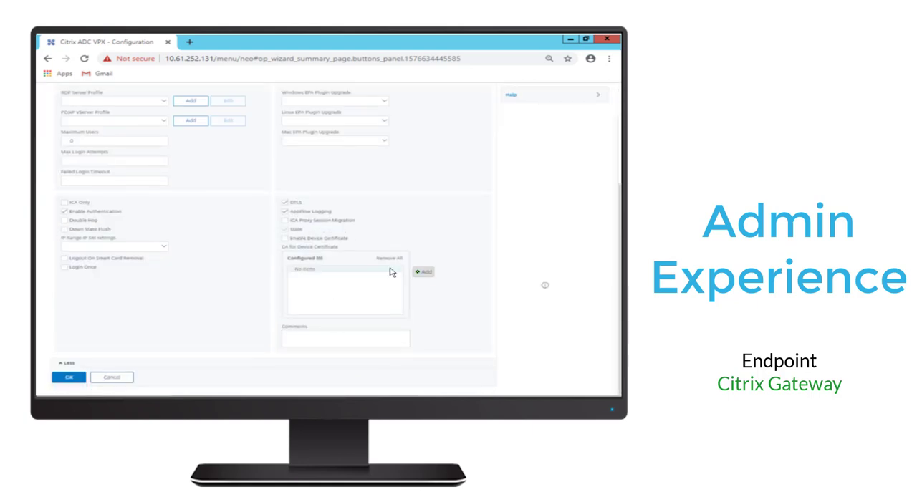
{"action": "left_click", "coordinate": [424, 272]}
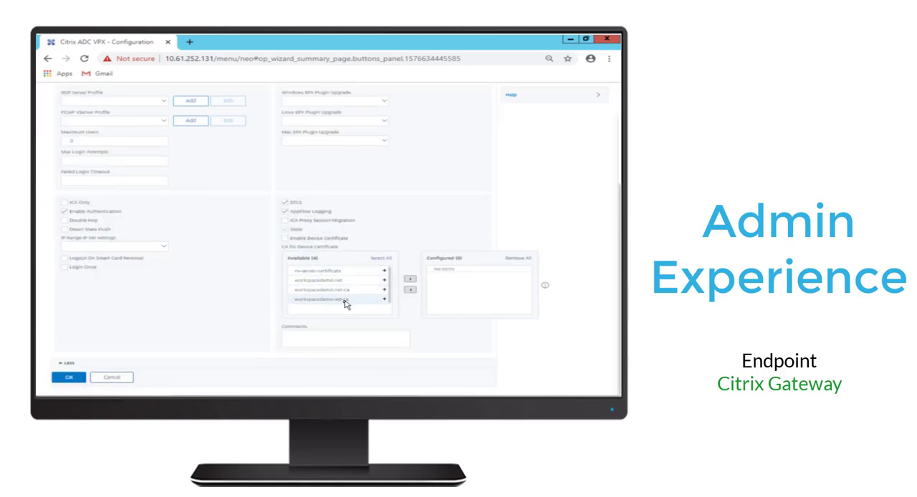
{"action": "left_click", "coordinate": [409, 278]}
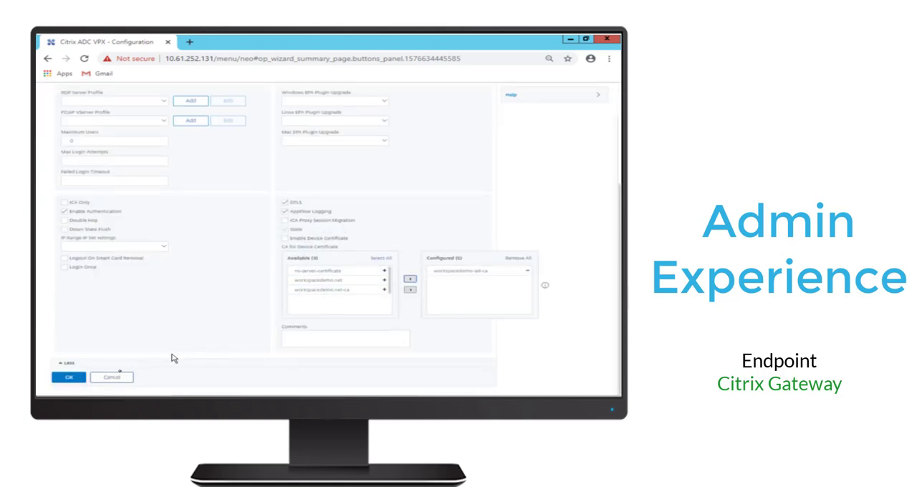
{"action": "left_click", "coordinate": [69, 376]}
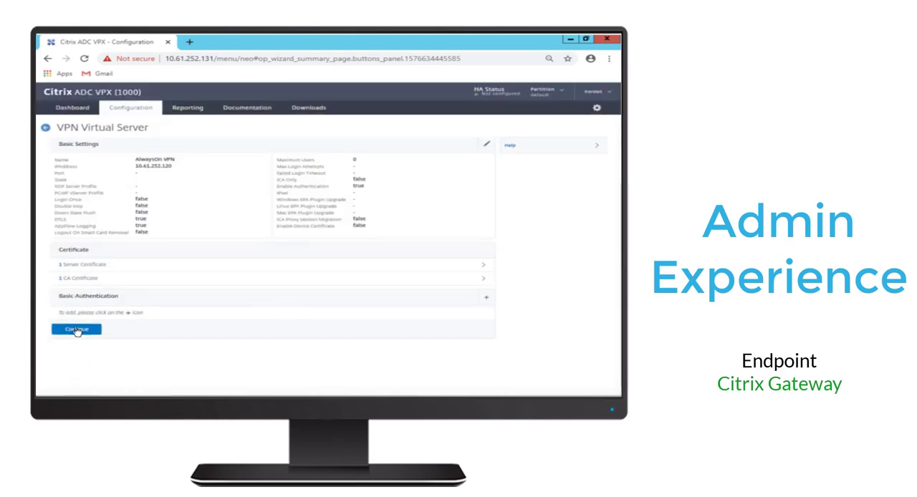
{"action": "left_click", "coordinate": [76, 330]}
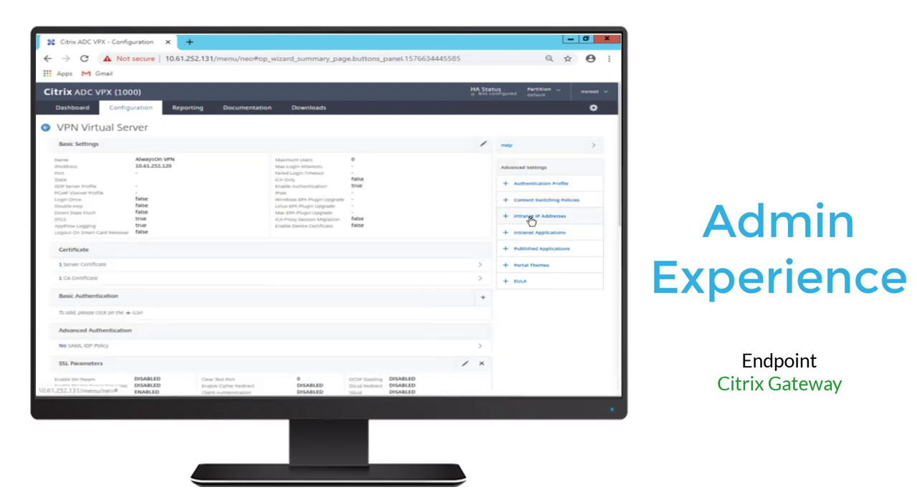
Start an Intranet IP binding on the AlwaysOn VPN server under Advanced Settings.
{"action": "scroll", "scroll_direction": "down", "scroll_amount": 3}
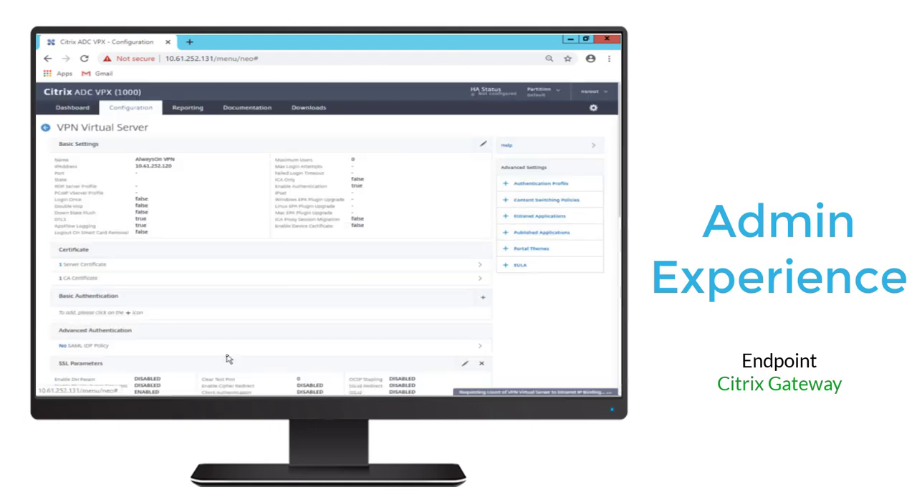
{"action": "left_click", "coordinate": [538, 215]}
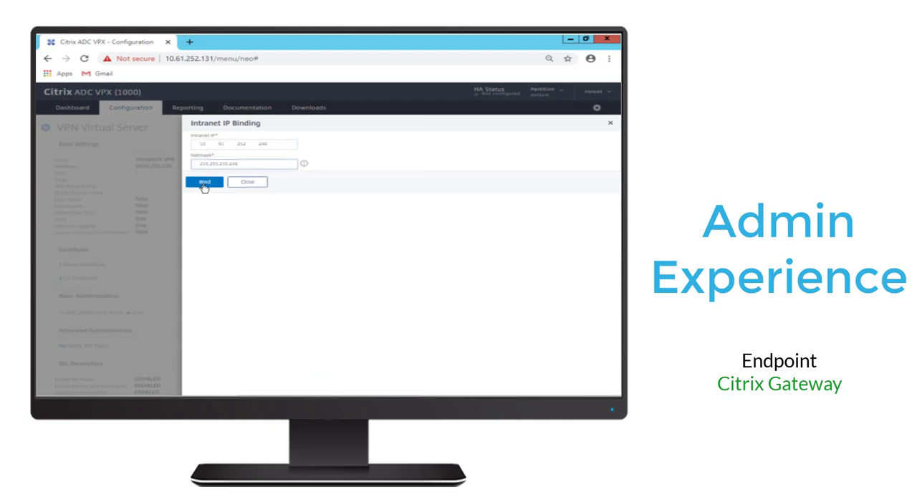
Bind the intranet IP range and begin a new authentication profile for the server.
{"action": "left_click", "coordinate": [205, 180]}
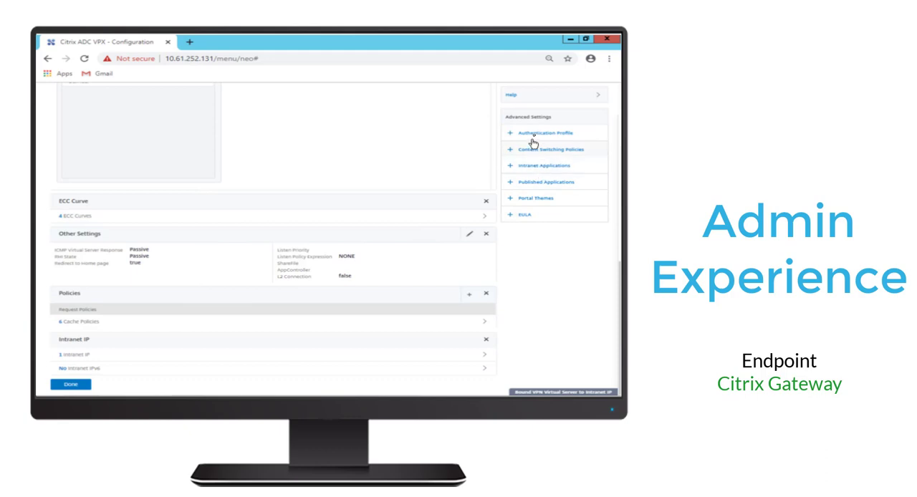
{"action": "left_click", "coordinate": [545, 132]}
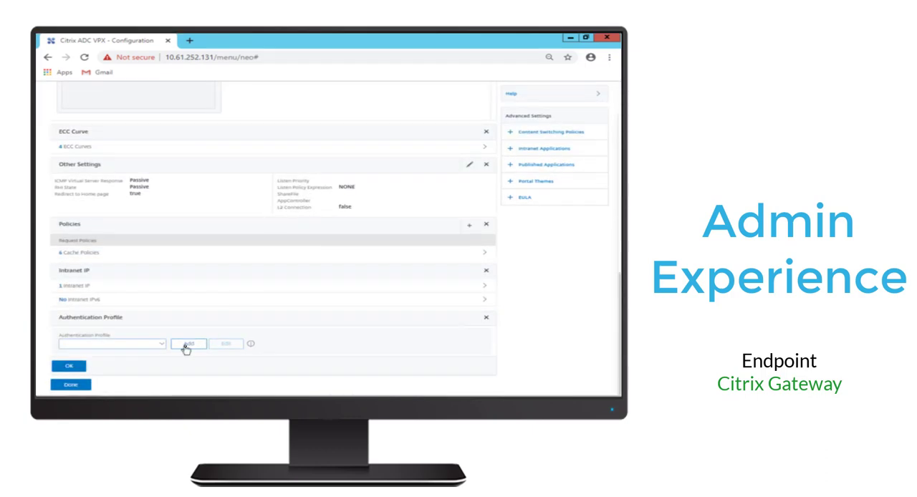
{"action": "left_click", "coordinate": [189, 344]}
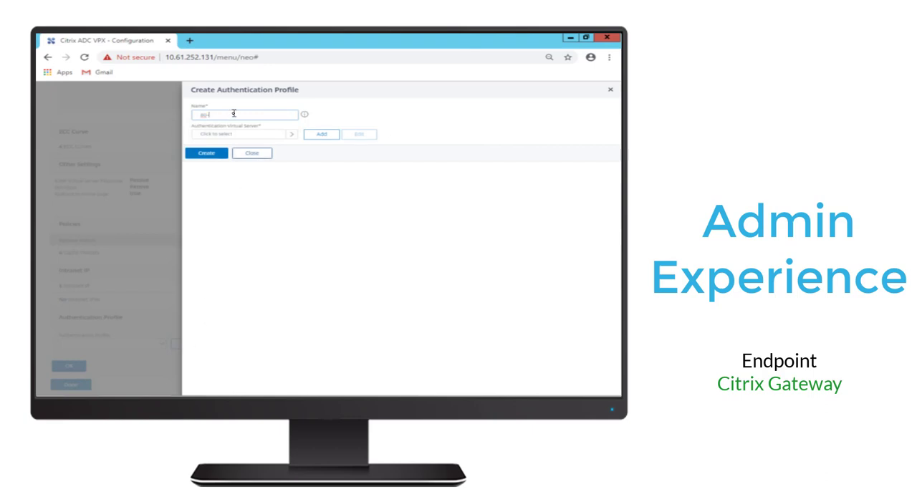
Create a non-addressable authentication virtual server named az1 for the profile.
{"action": "left_click", "coordinate": [321, 134]}
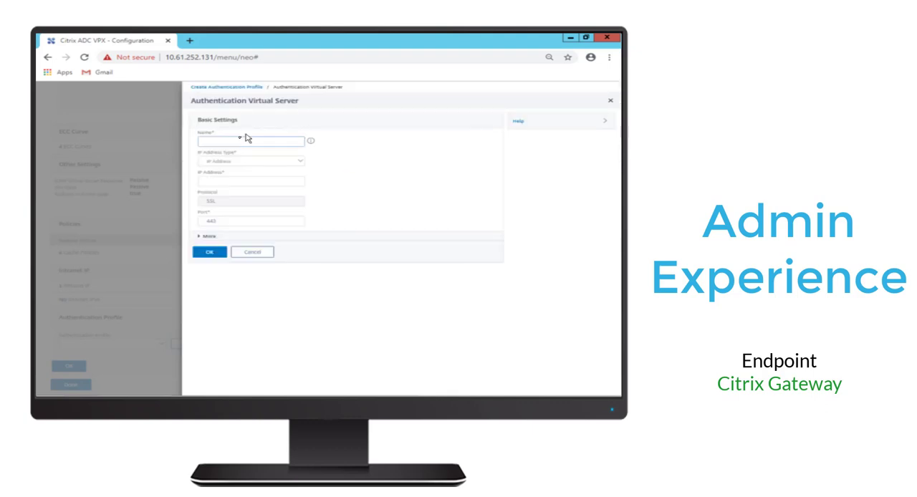
{"action": "type", "text": "az1"}
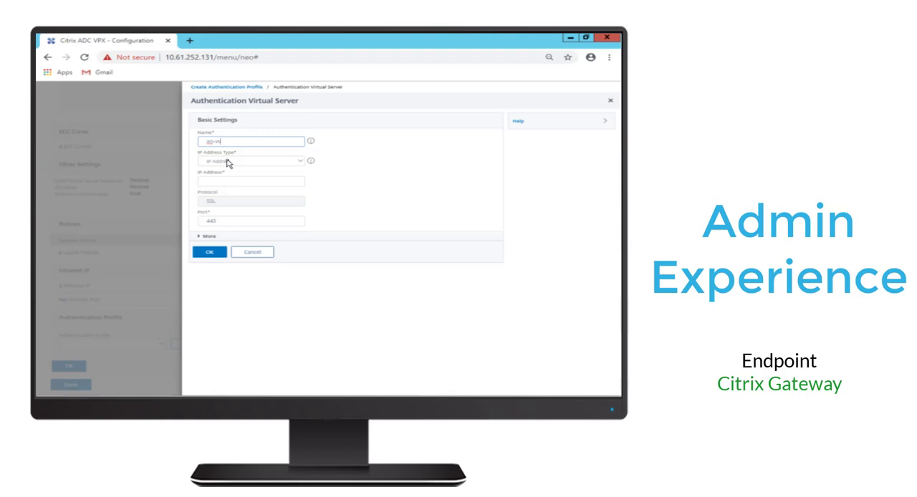
{"action": "left_click", "coordinate": [250, 162]}
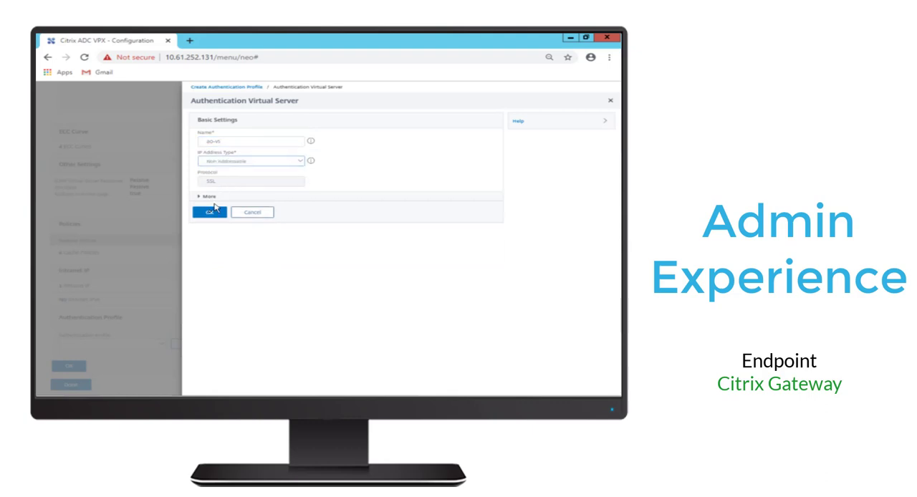
{"action": "left_click", "coordinate": [209, 212]}
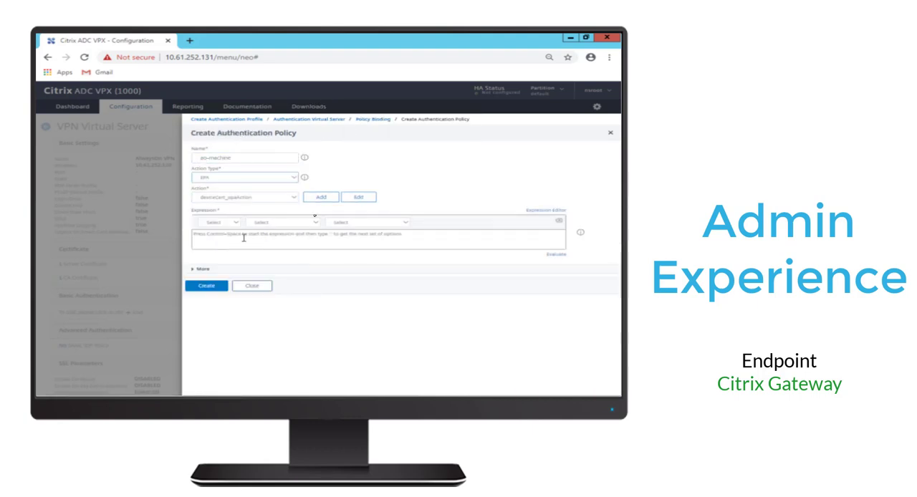
Define an EPA action whose expression checks the Device Certificate.
{"action": "left_click", "coordinate": [321, 198]}
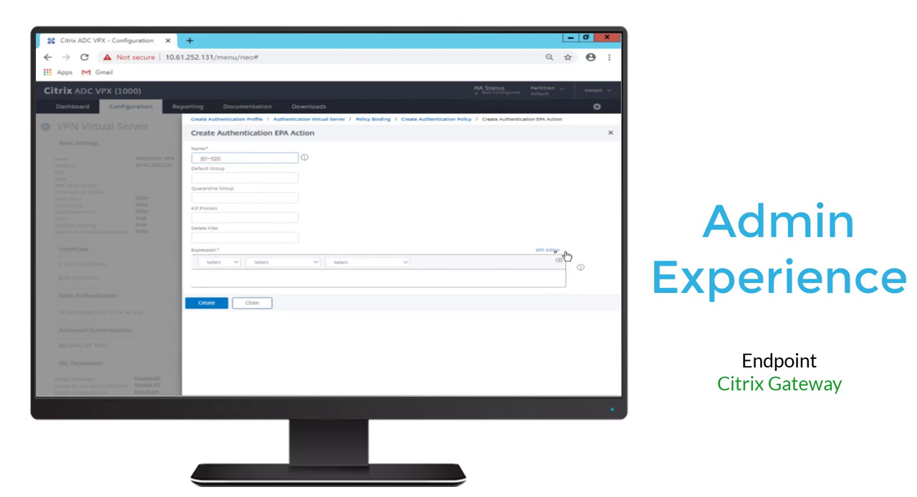
{"action": "left_click", "coordinate": [548, 252]}
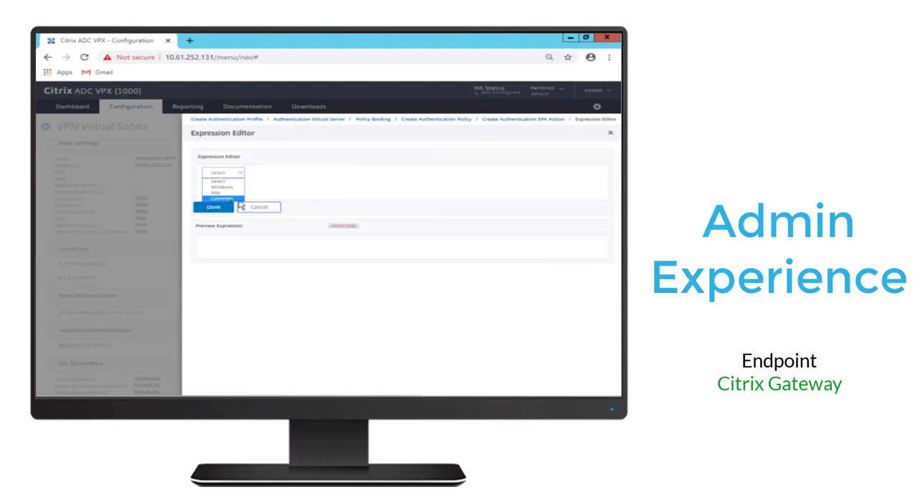
{"action": "left_click", "coordinate": [223, 197]}
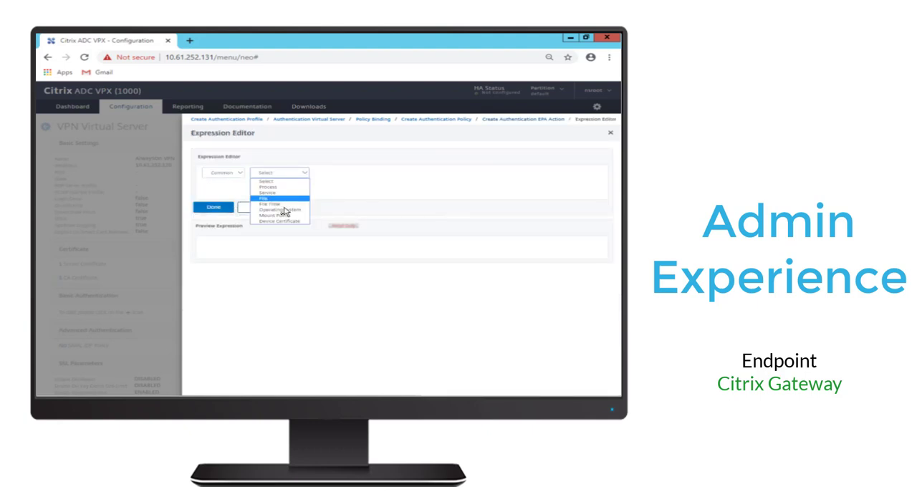
{"action": "left_click", "coordinate": [278, 221]}
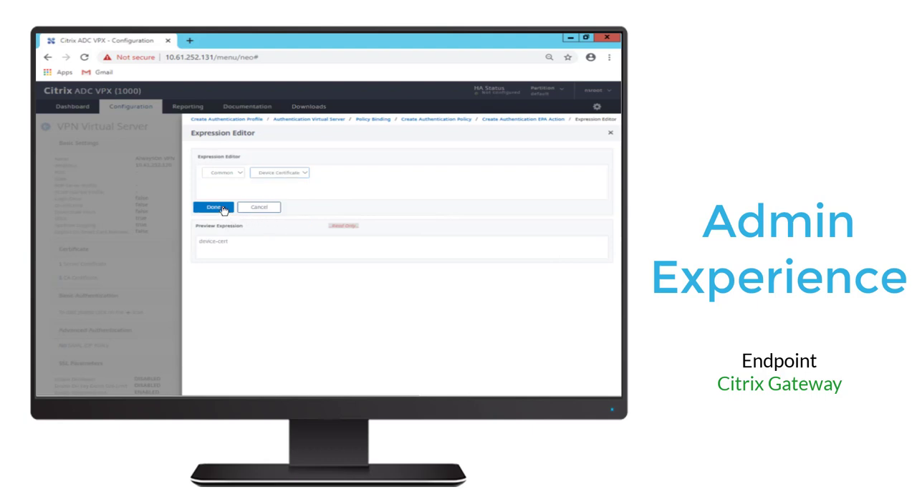
{"action": "left_click", "coordinate": [212, 206]}
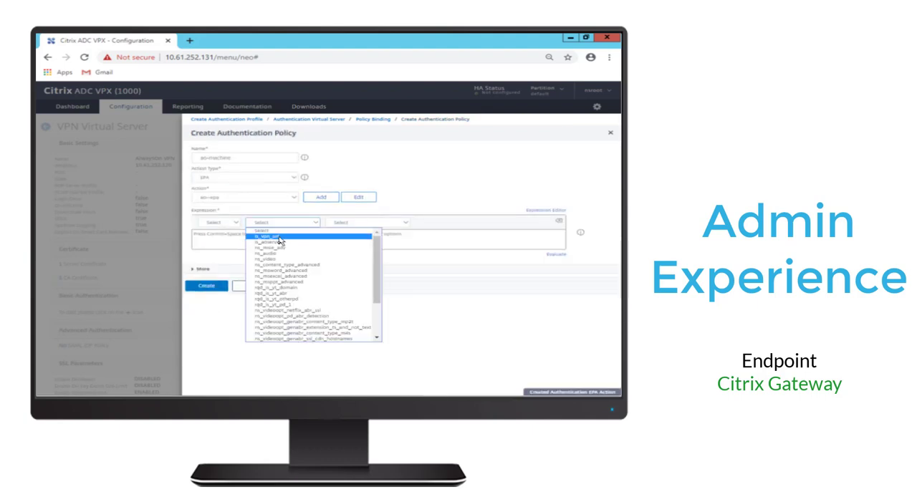
{"action": "left_click", "coordinate": [279, 243]}
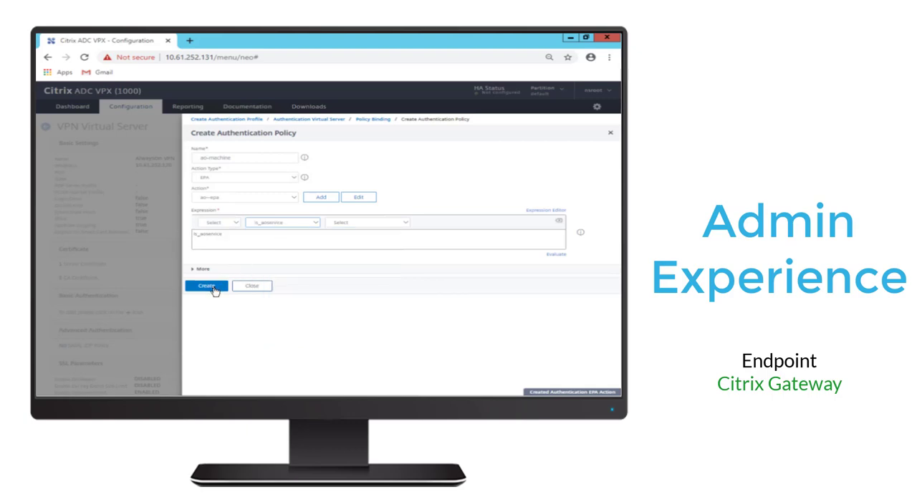
Create the machine-certificate EPA policy and bind it to the authentication virtual server.
{"action": "left_click", "coordinate": [206, 286]}
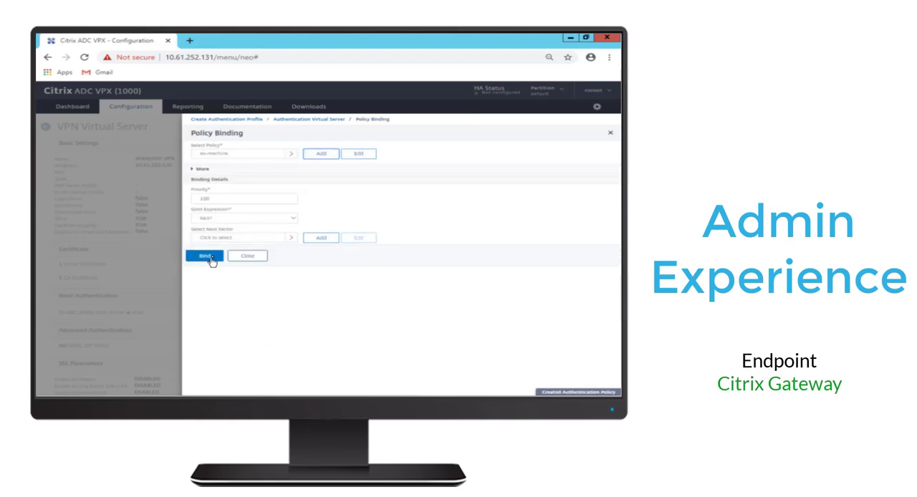
{"action": "left_click", "coordinate": [203, 255]}
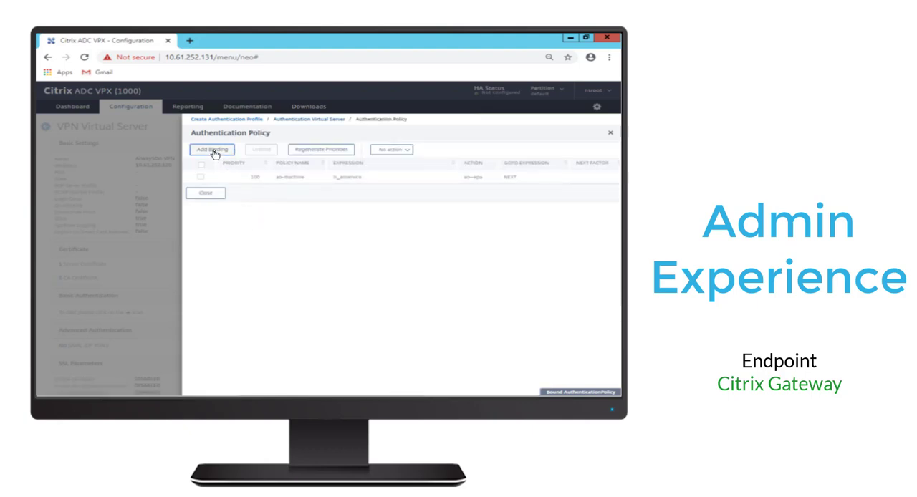
Add a second policy with action type NO_AUTHN and a chosen expression.
{"action": "left_click", "coordinate": [212, 149]}
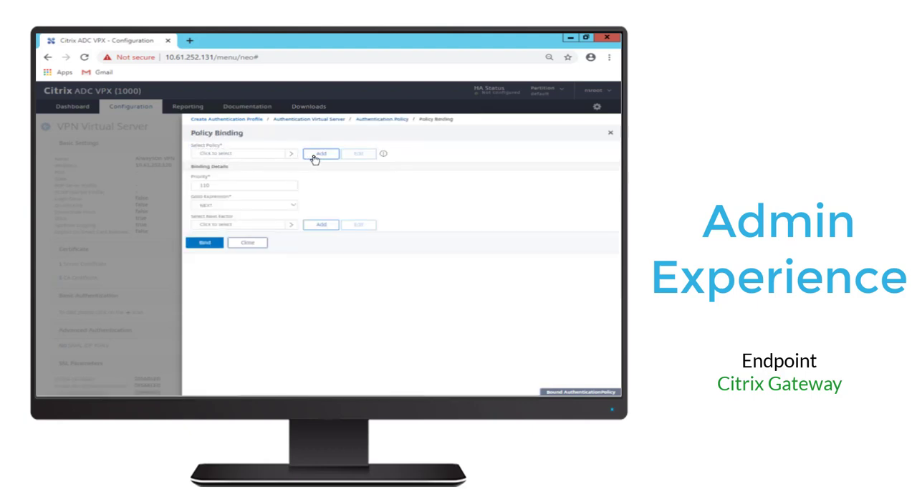
{"action": "left_click", "coordinate": [321, 154]}
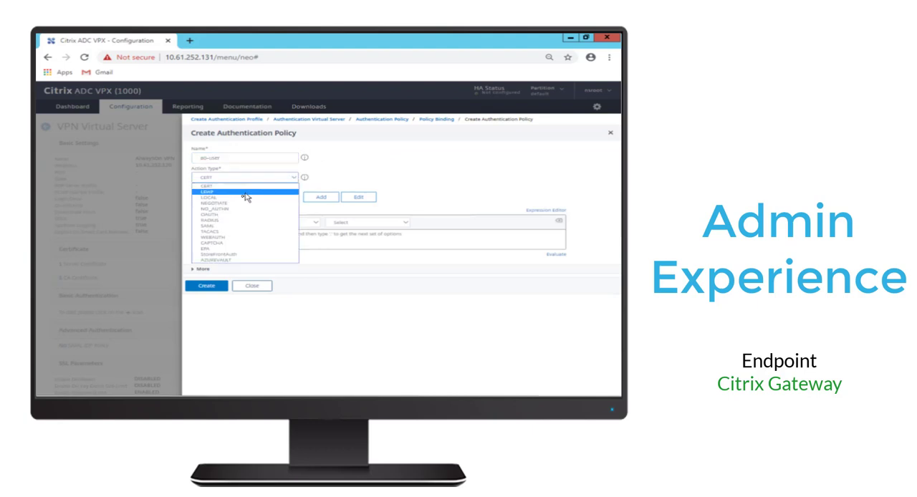
{"action": "left_click", "coordinate": [208, 209]}
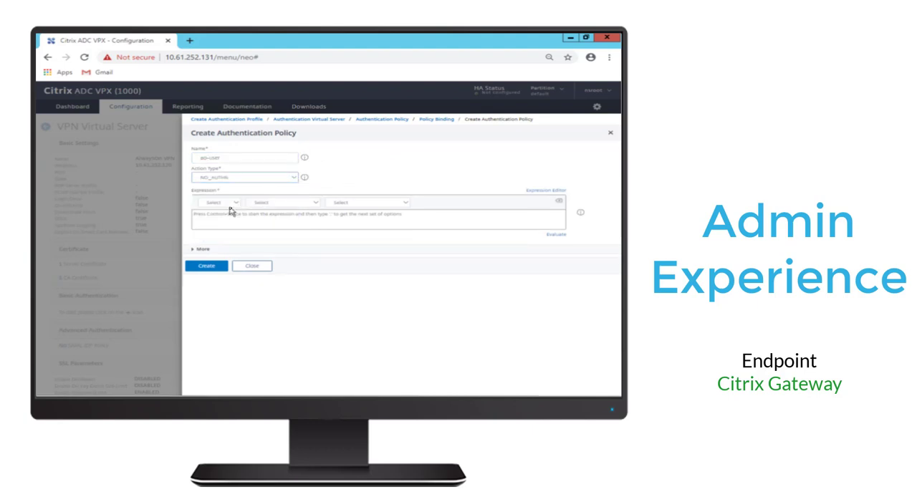
{"action": "left_click", "coordinate": [284, 202]}
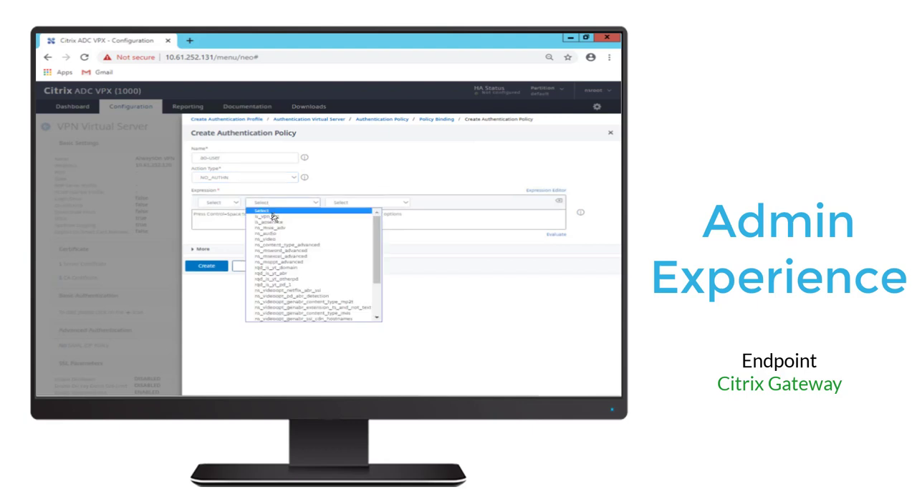
{"action": "left_click", "coordinate": [272, 223]}
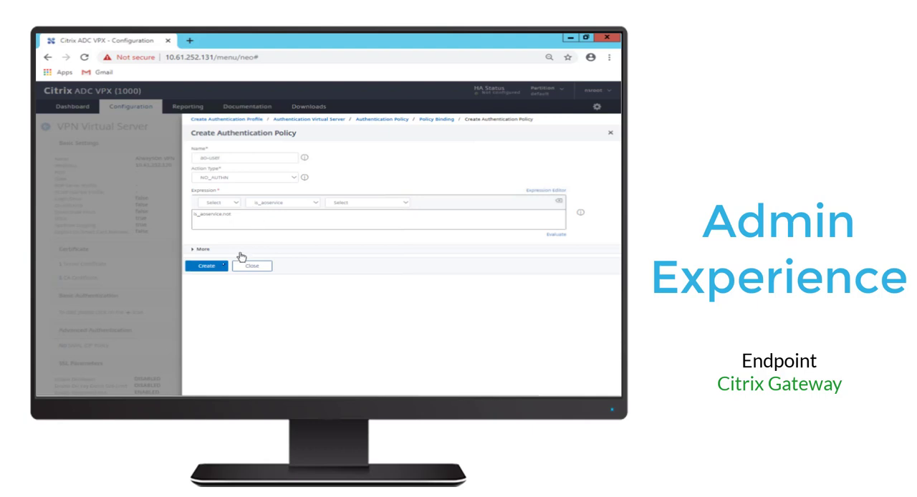
{"action": "left_click", "coordinate": [207, 266]}
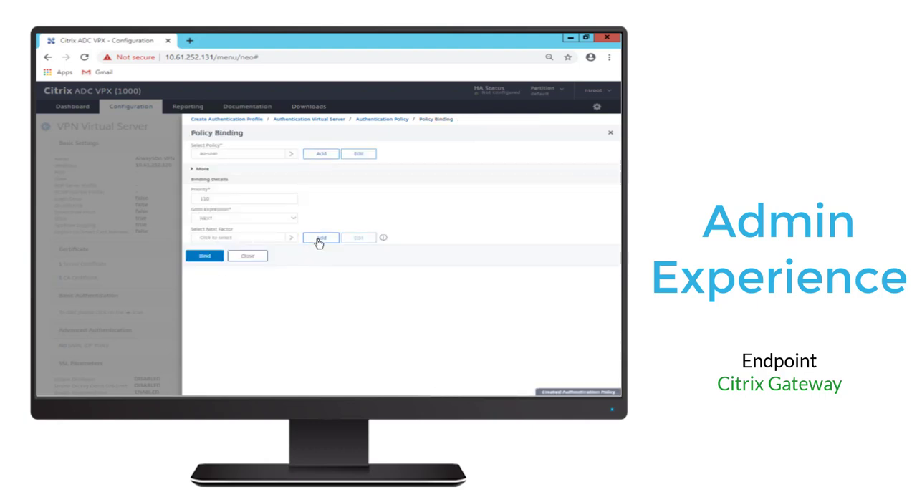
Create a next-factor policy label using the single-factor device login schema.
{"action": "left_click", "coordinate": [321, 238]}
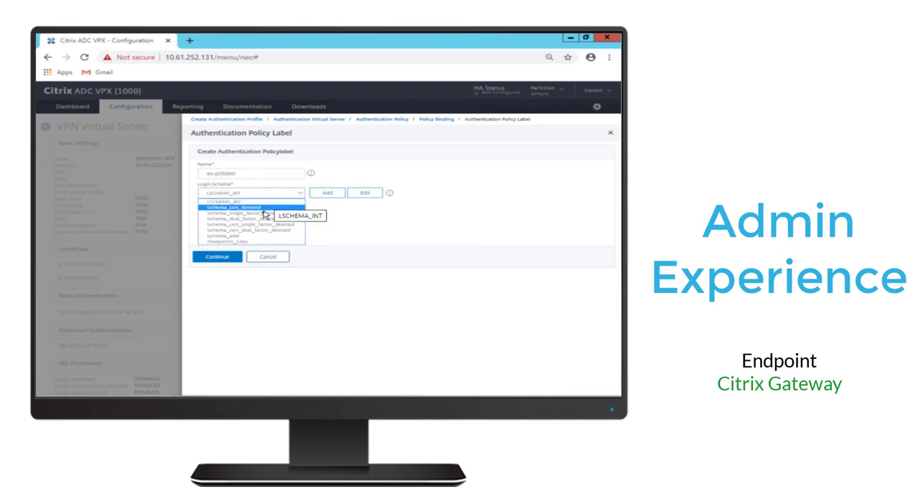
{"action": "left_click", "coordinate": [244, 208]}
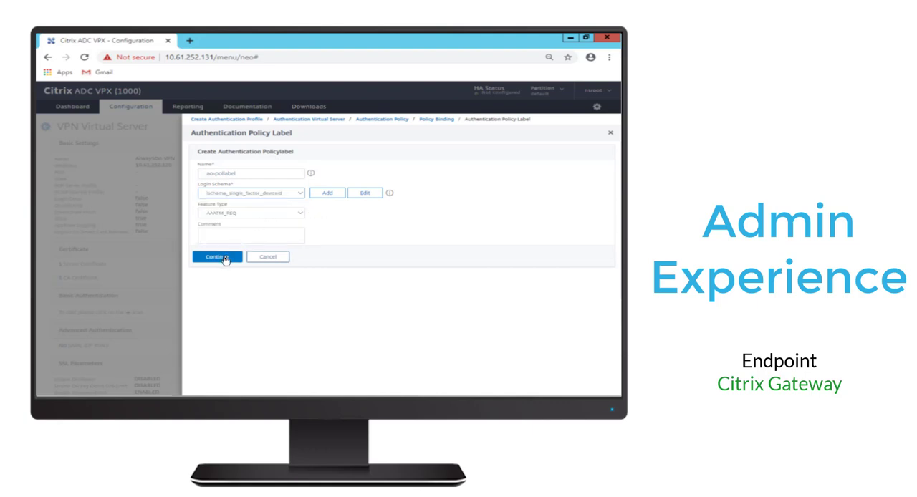
{"action": "left_click", "coordinate": [218, 256]}
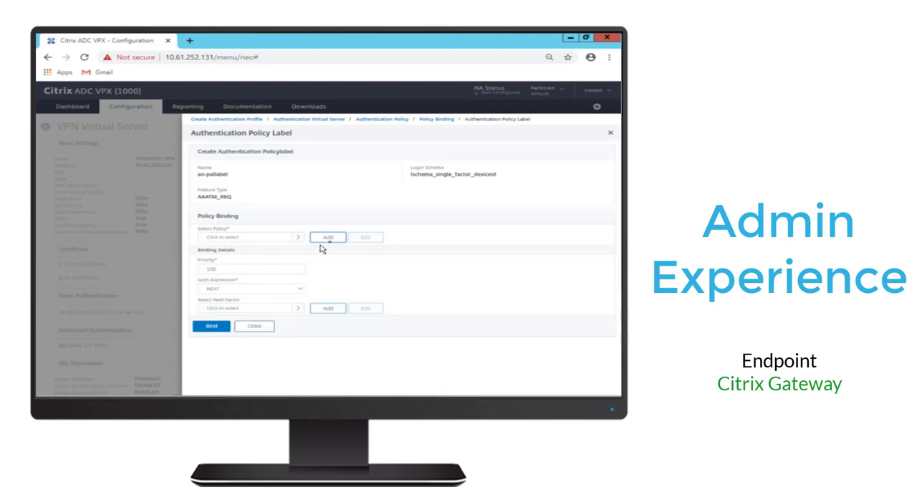
Define an LDAP server with base DN dc=workspacedemo,dc=net and bind DN wsroot@workspacedemonet.
{"action": "left_click", "coordinate": [327, 238]}
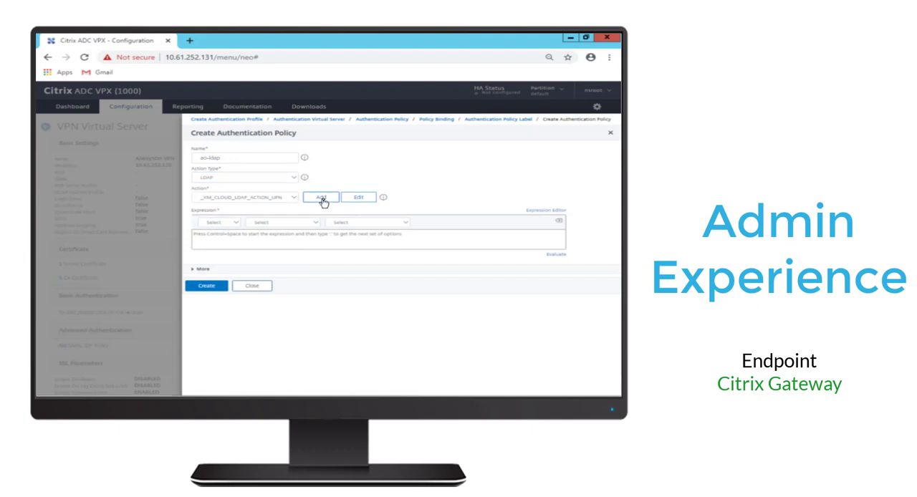
{"action": "left_click", "coordinate": [321, 198]}
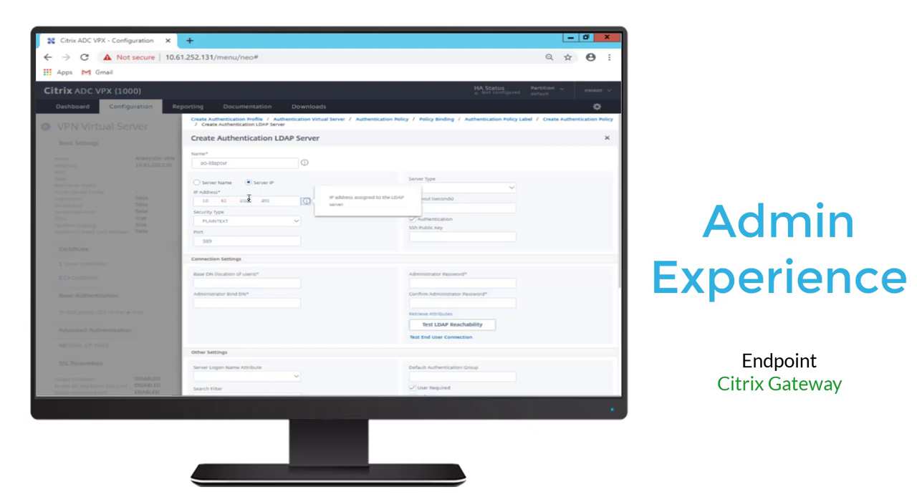
{"action": "type", "text": "dc=workspacedemo,dc=net"}
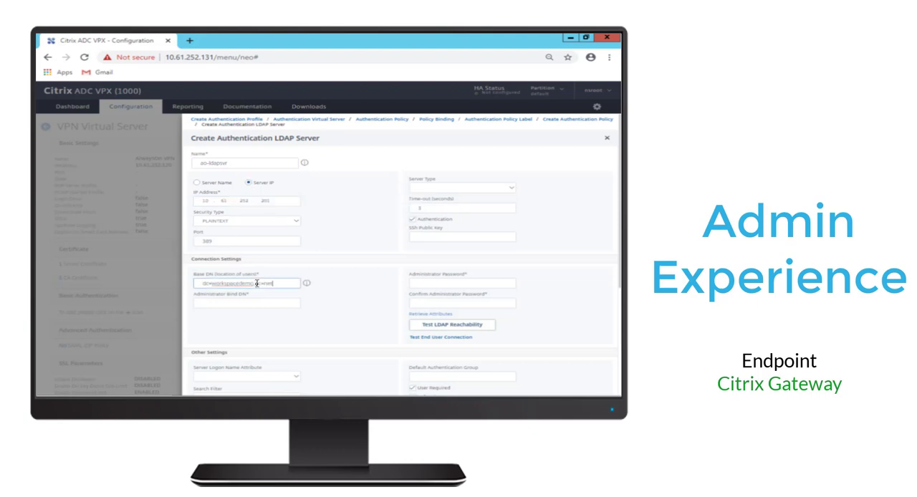
{"action": "type", "text": "wsroot@workspacedemonet"}
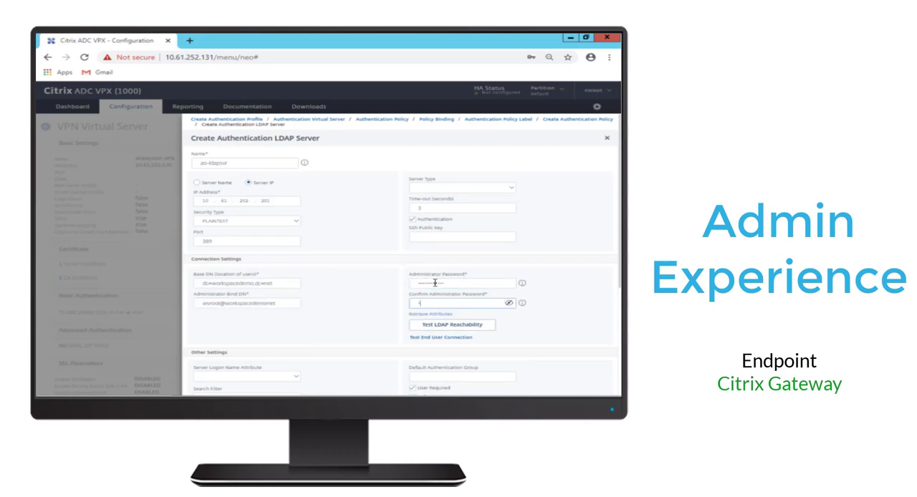
Test LDAP reachability and create the LDAP authentication server.
{"action": "scroll", "scroll_direction": "down", "scroll_amount": 3}
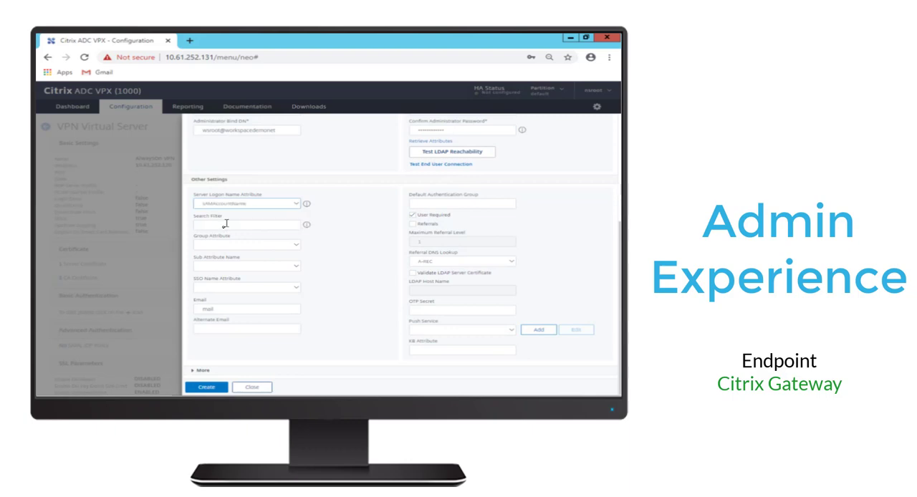
{"action": "left_click", "coordinate": [246, 244]}
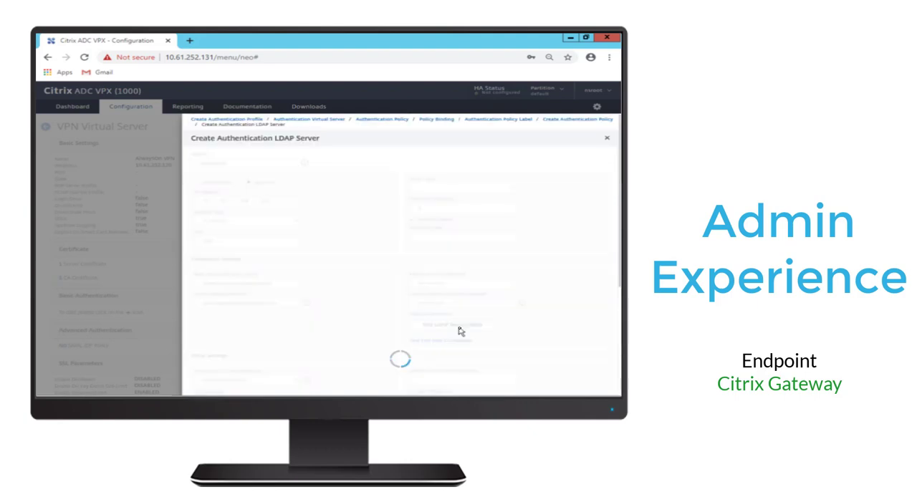
{"action": "left_click", "coordinate": [452, 323]}
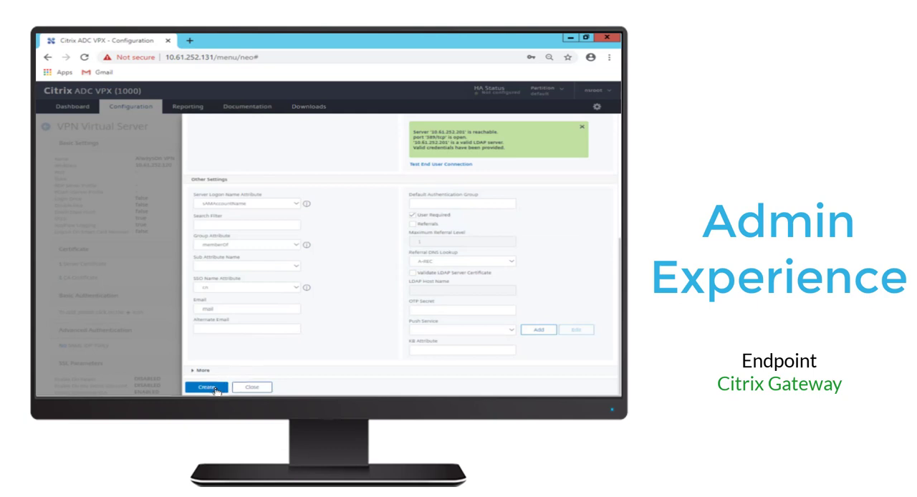
{"action": "left_click", "coordinate": [206, 387]}
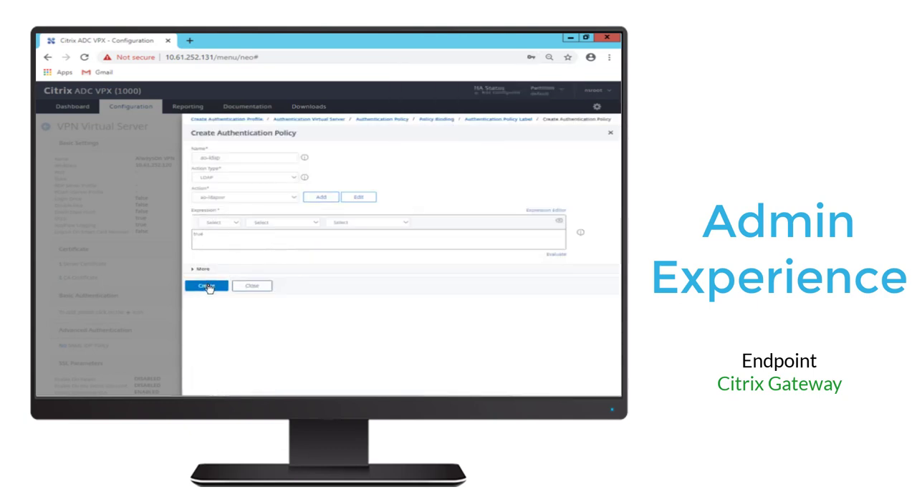
Create the LDAP policy, bind it to the label and close the authentication server bindings.
{"action": "left_click", "coordinate": [206, 287]}
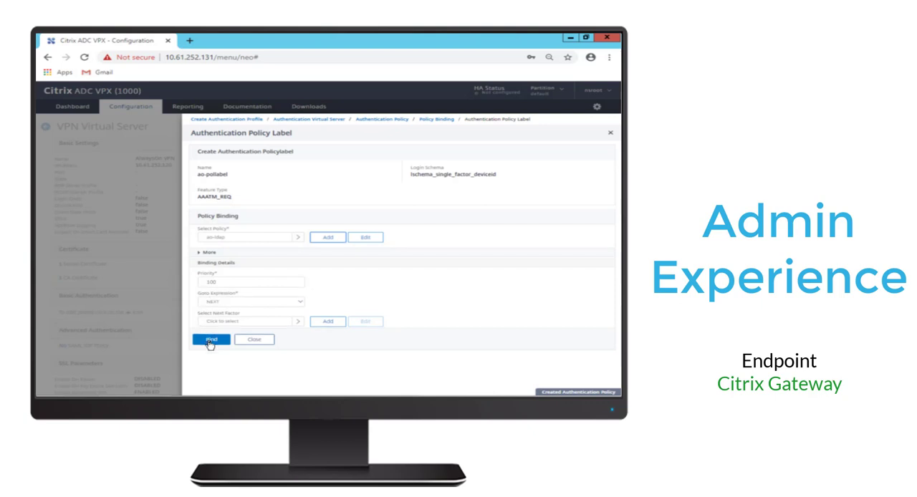
{"action": "left_click", "coordinate": [211, 338]}
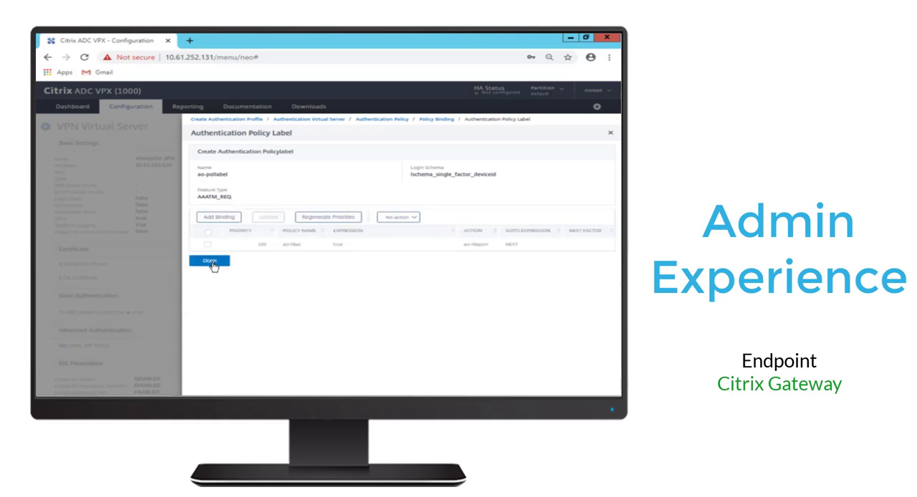
{"action": "left_click", "coordinate": [210, 261]}
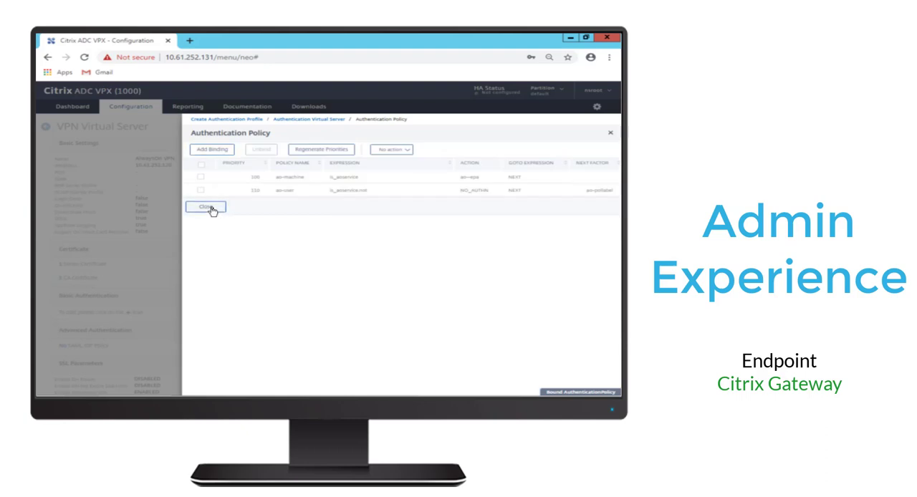
{"action": "left_click", "coordinate": [207, 206]}
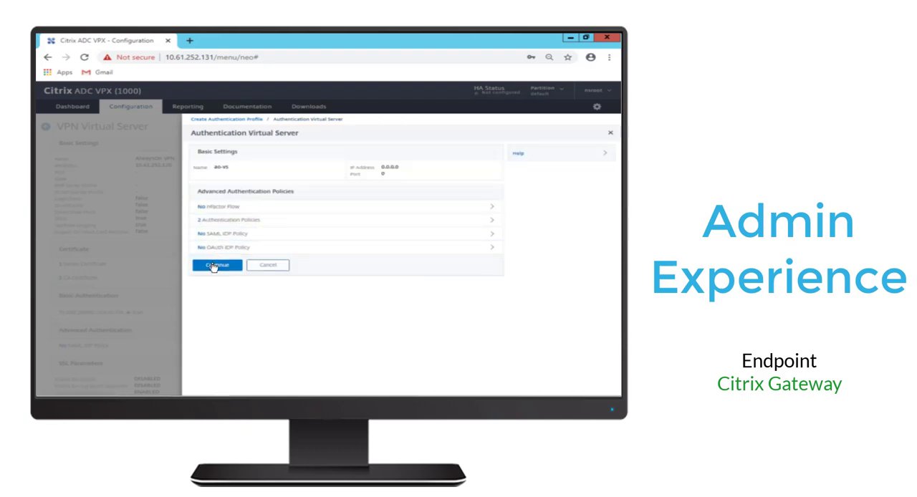
{"action": "left_click", "coordinate": [215, 265]}
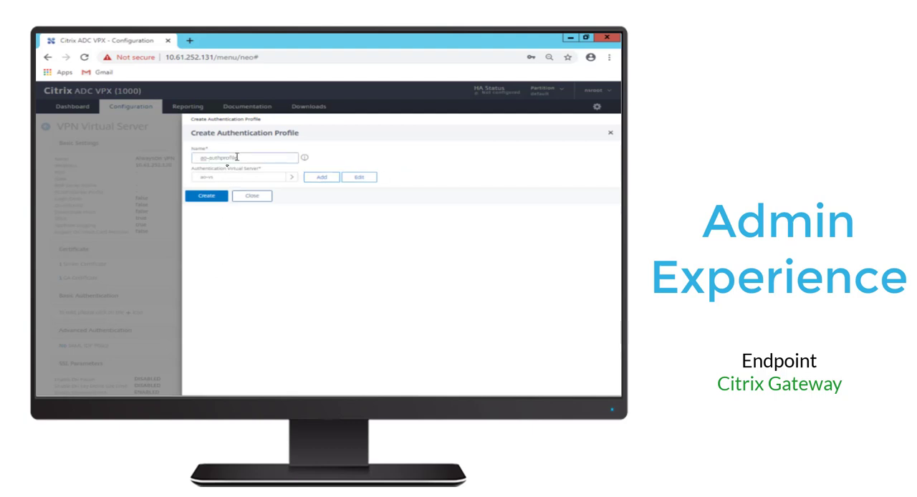
Create the authentication profile for use on the AlwaysOn VPN server.
{"action": "left_click", "coordinate": [207, 195]}
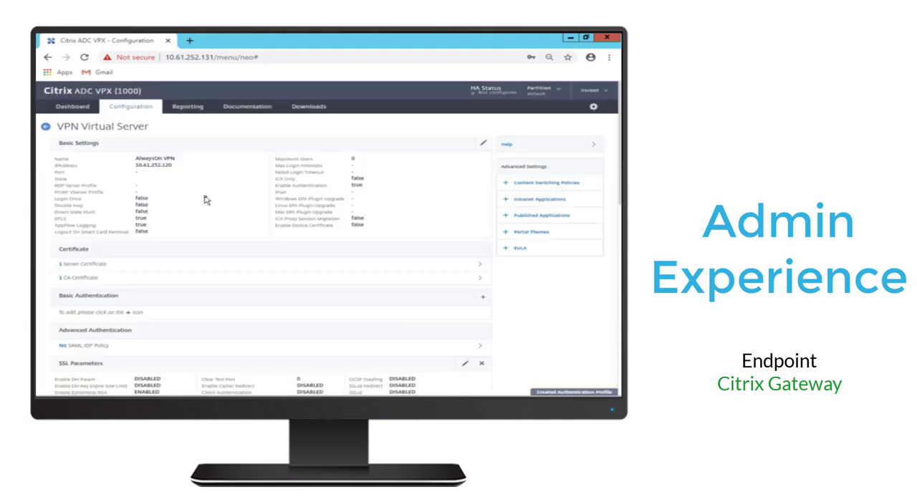
{"action": "scroll", "scroll_direction": "down", "scroll_amount": 3}
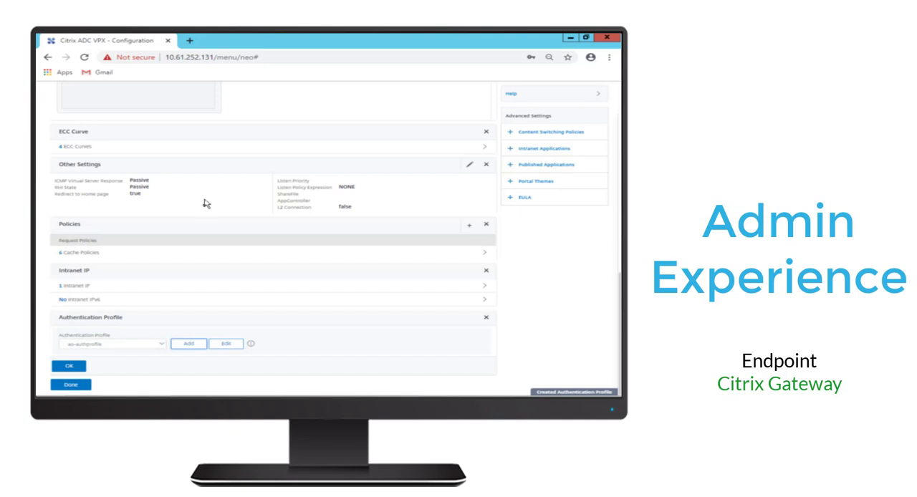